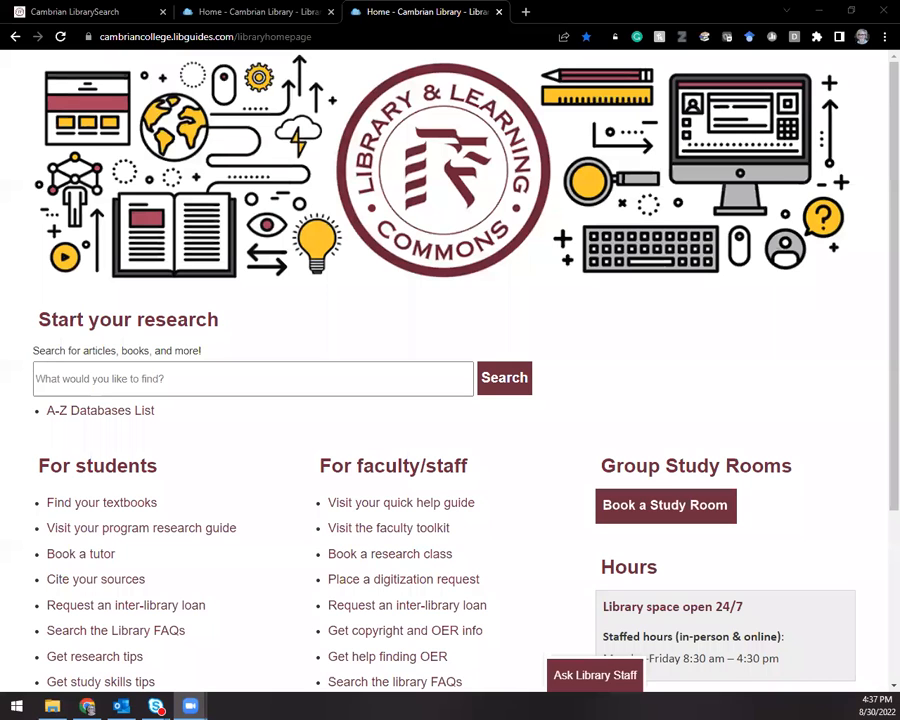
mouse_move(505, 515)
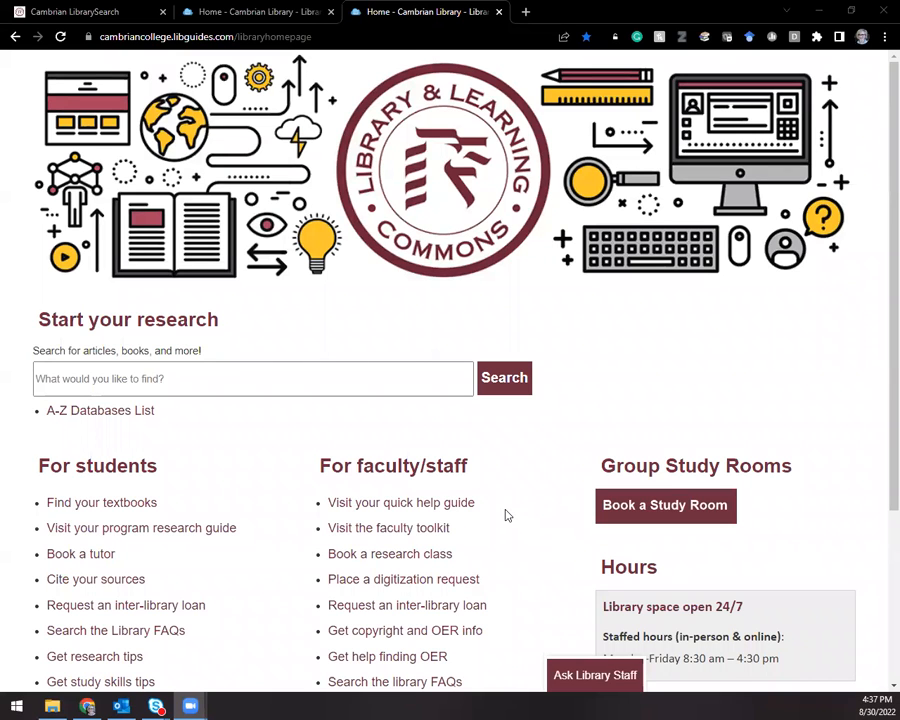
mouse_move(477, 525)
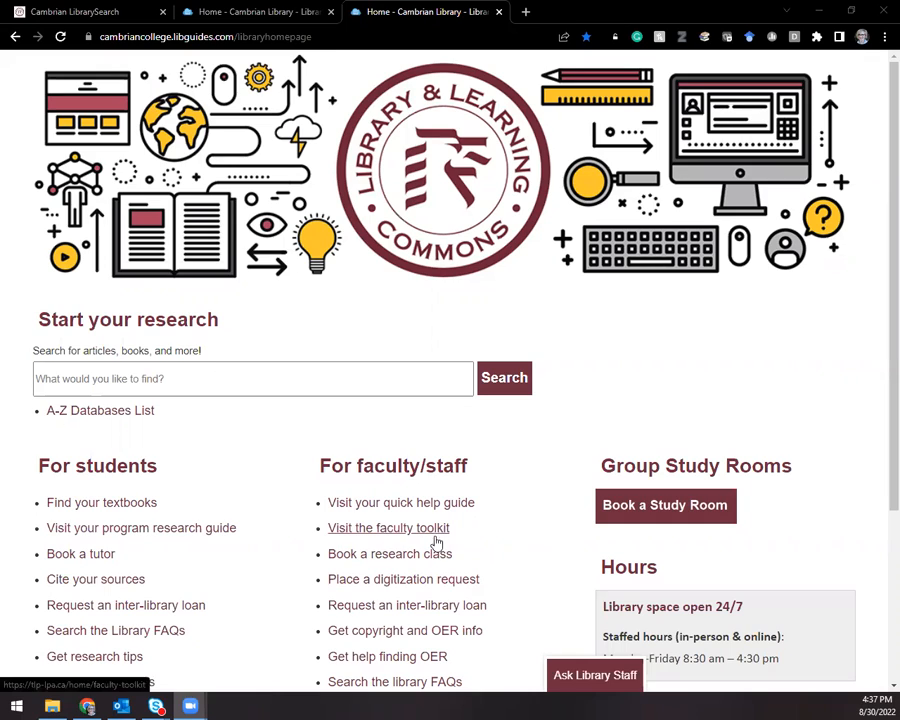
mouse_move(546, 491)
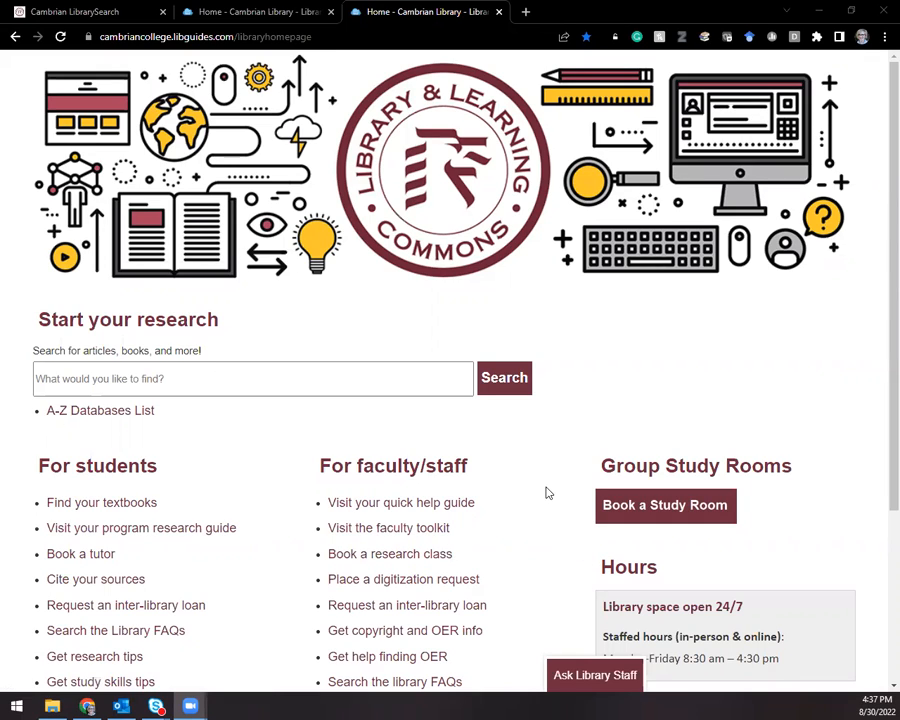
mouse_move(549, 510)
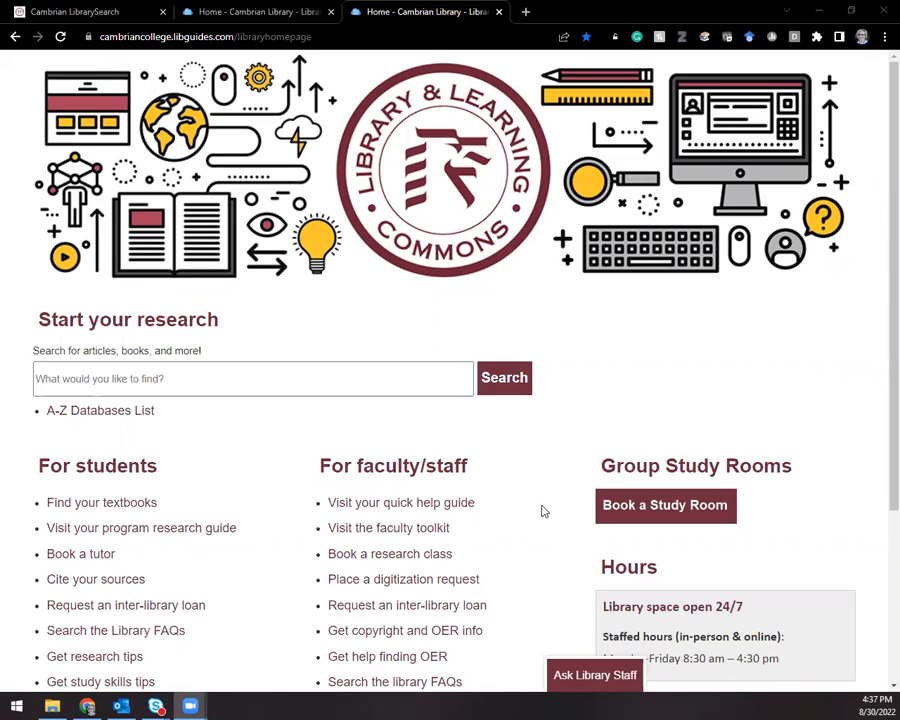
mouse_move(535, 509)
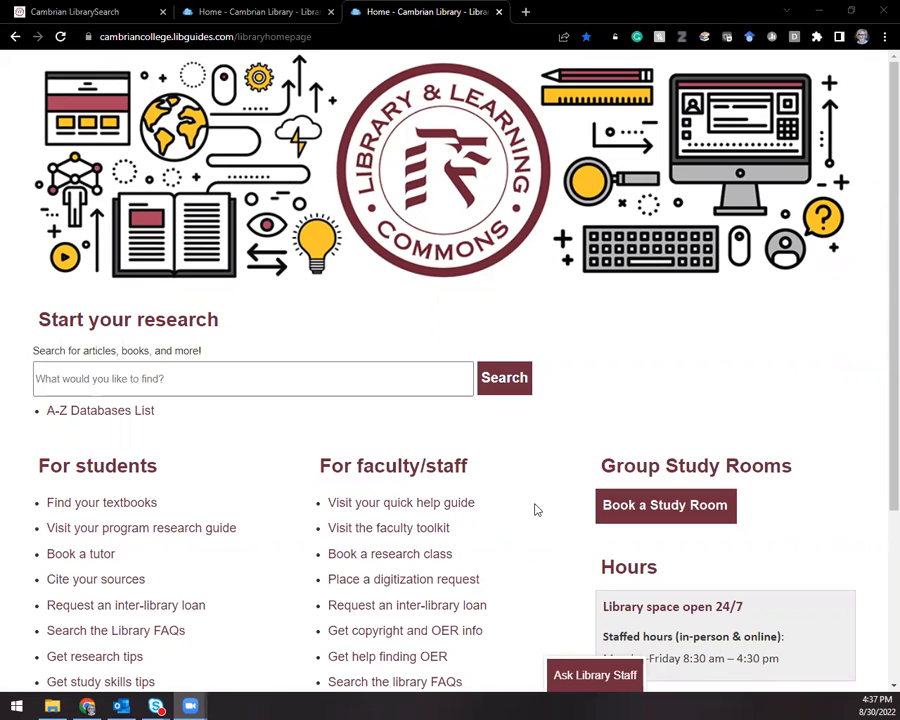
- Search the Cambrian Library for 'toy story', returning 3,910 results
left_click(253, 378)
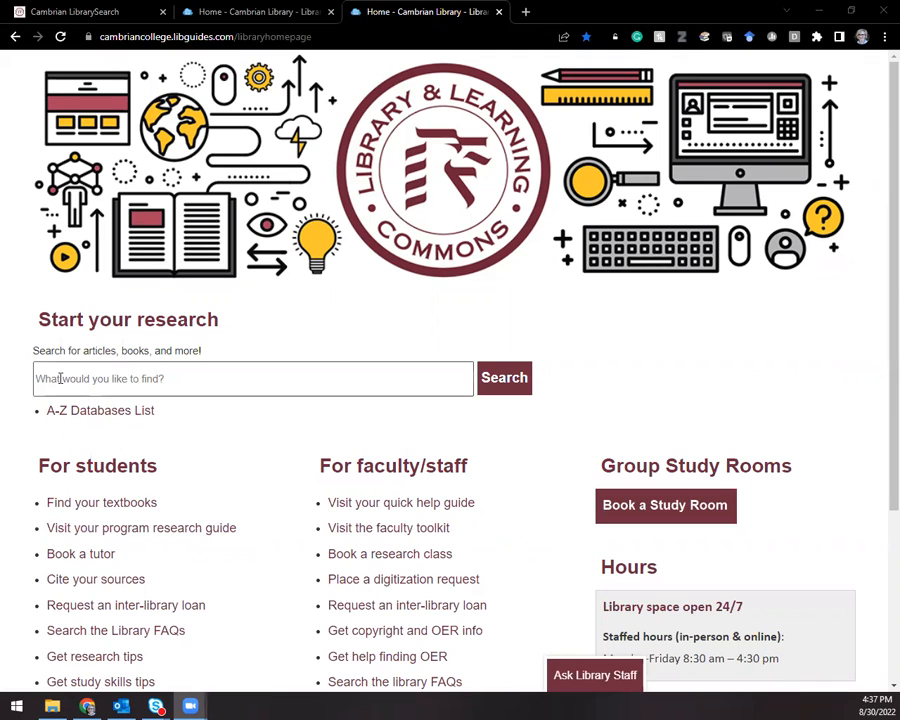
type("toy story")
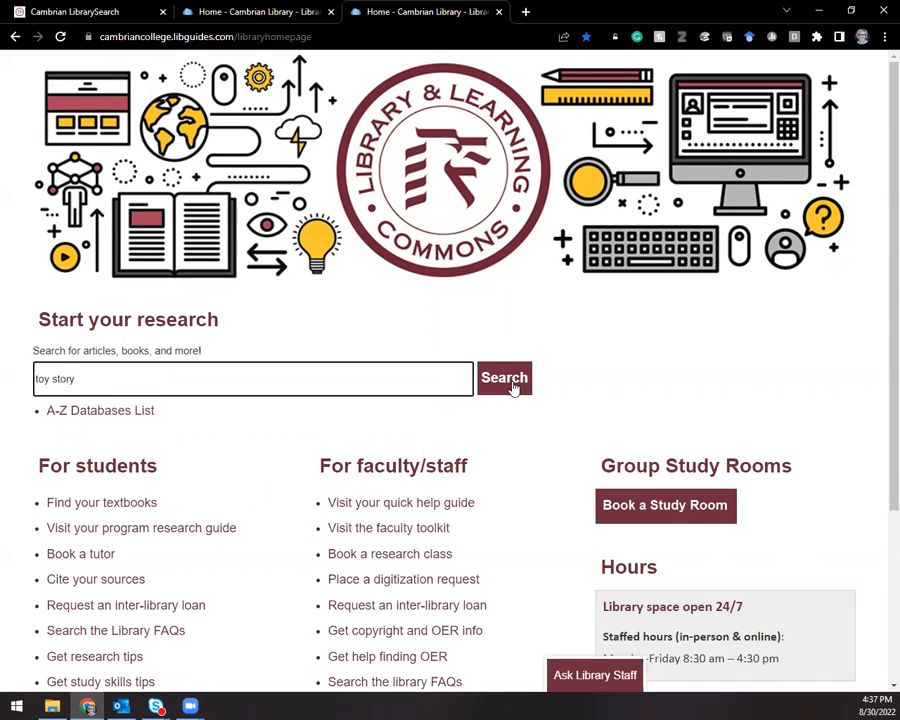
left_click(504, 378)
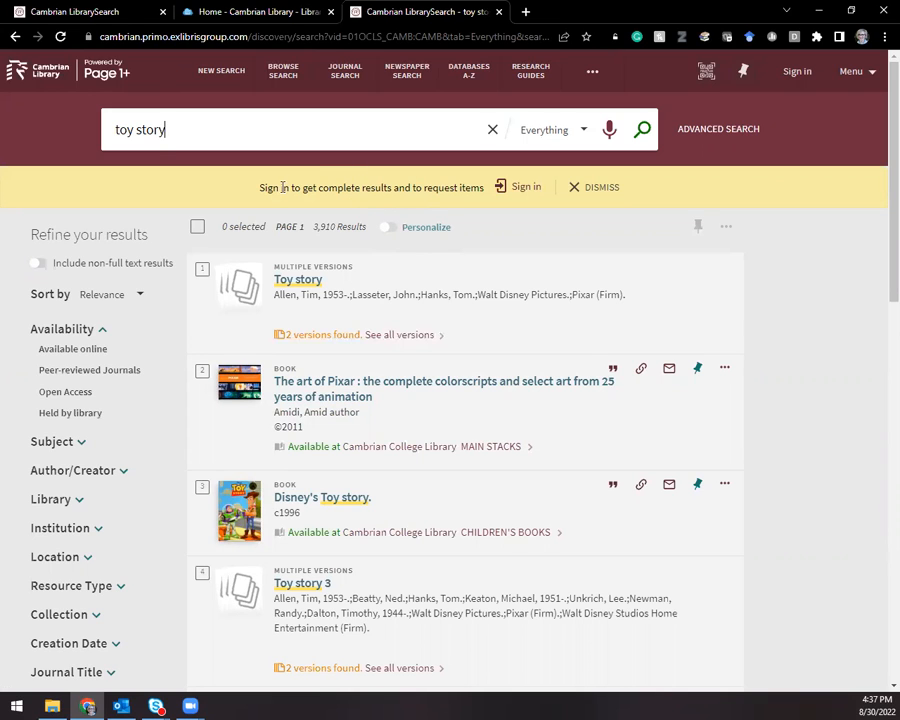
- Sign in from the yellow banner using the Cambrian College Users login
left_click(519, 187)
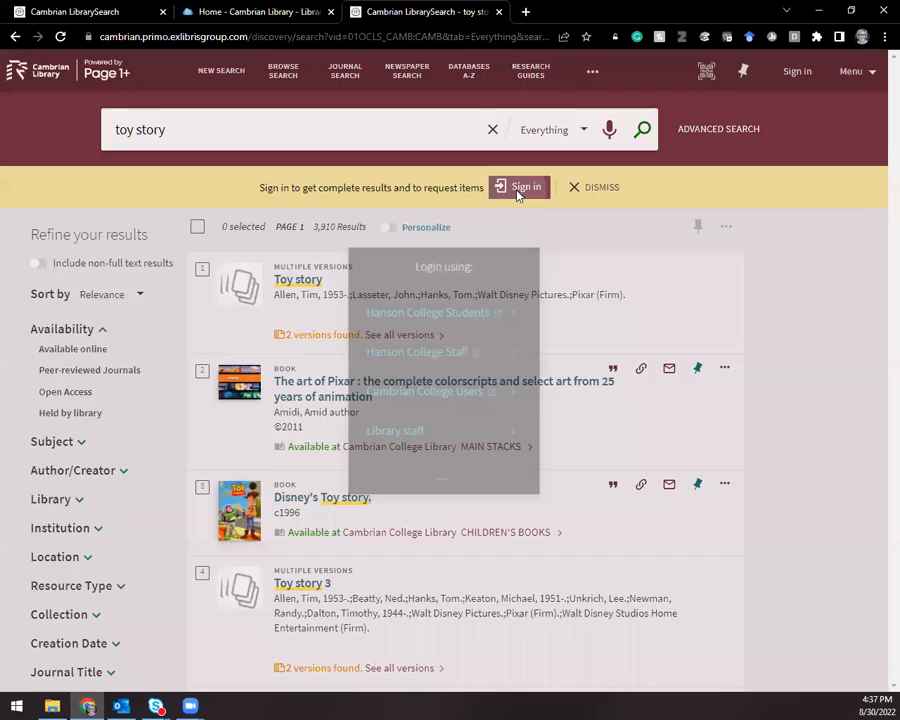
left_click(519, 187)
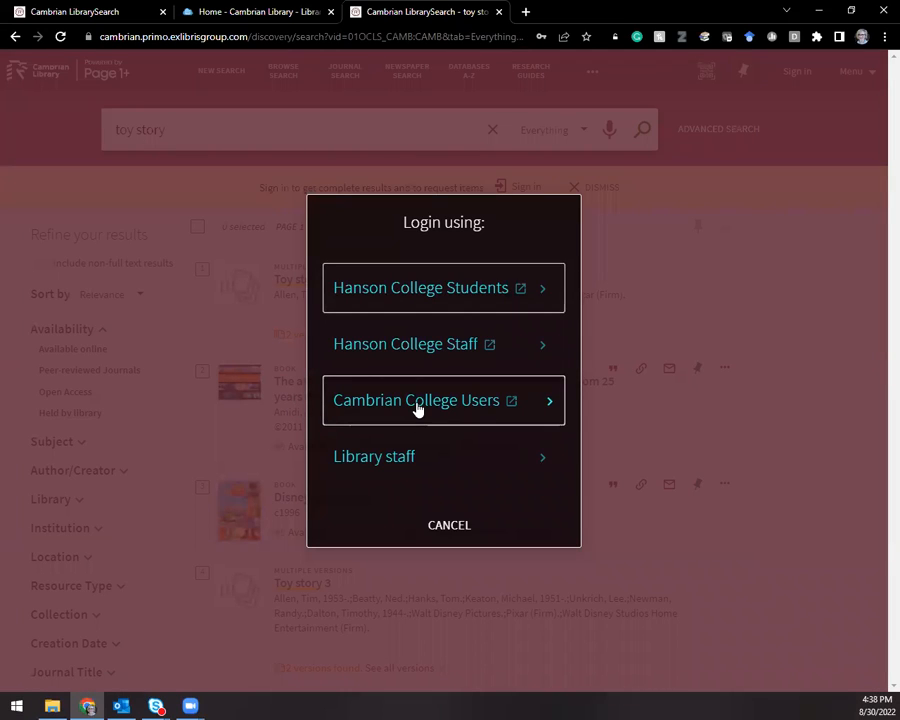
left_click(443, 400)
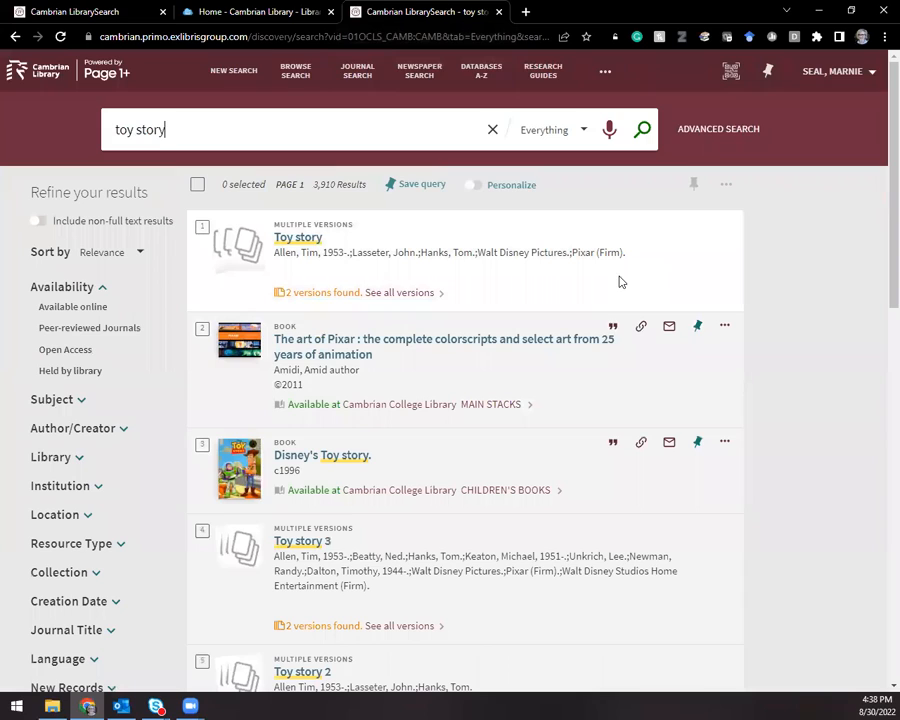
mouse_move(588, 301)
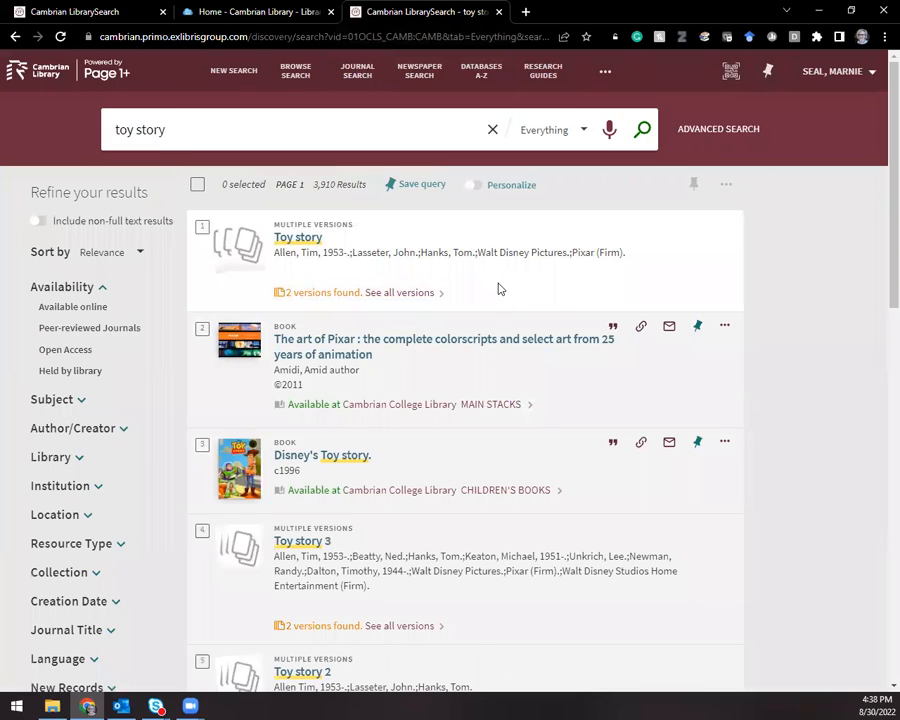
mouse_move(647, 378)
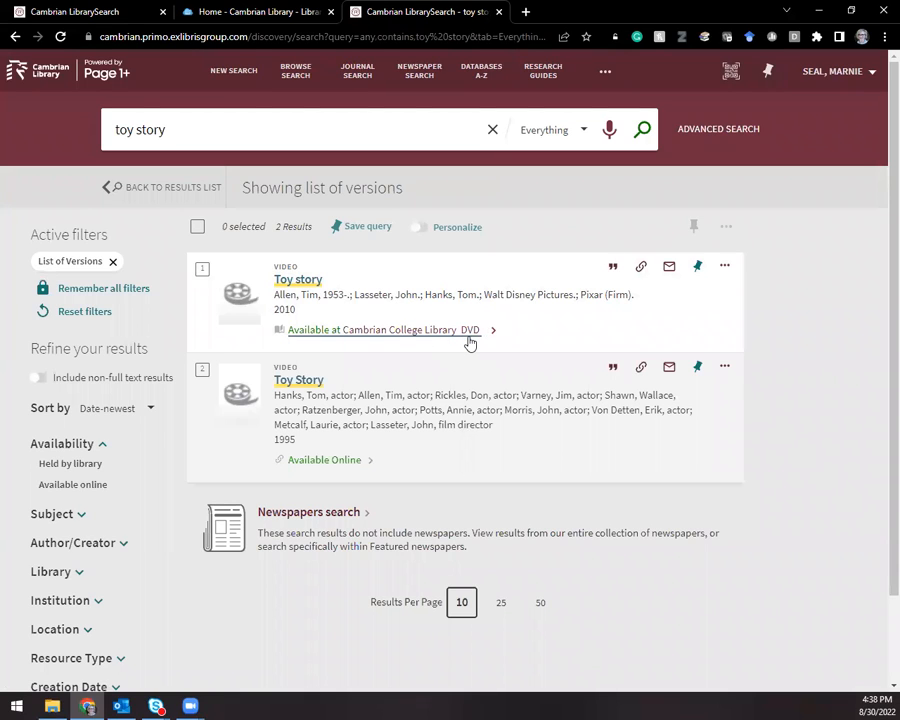
mouse_move(473, 342)
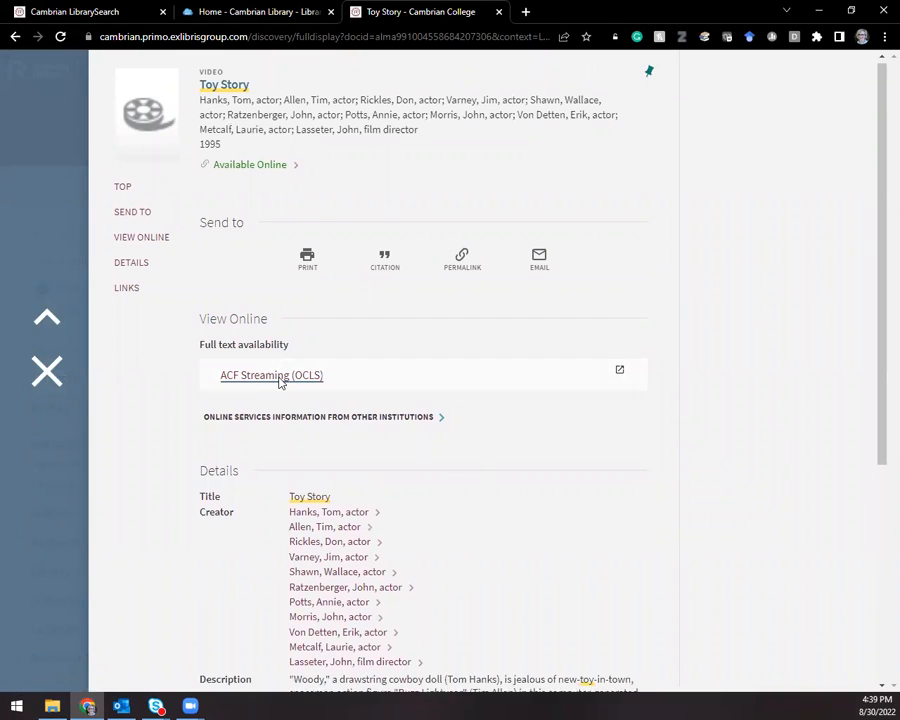
- Open Toy Story's ACF Streaming copy in Audio Cine Films, then return to the versions list
left_click(271, 375)
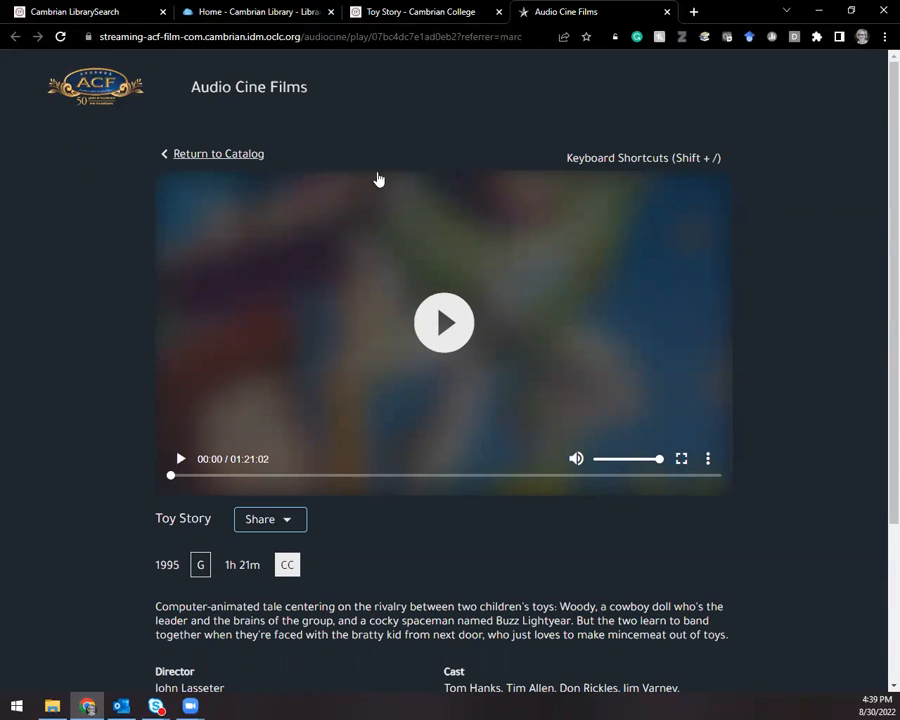
left_click(420, 11)
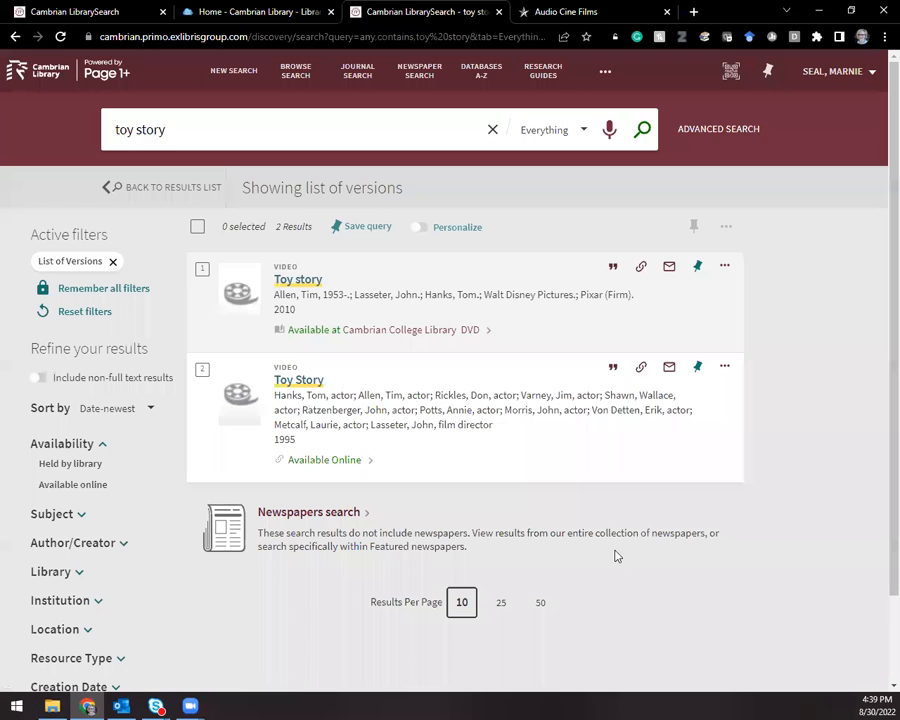
mouse_move(210, 472)
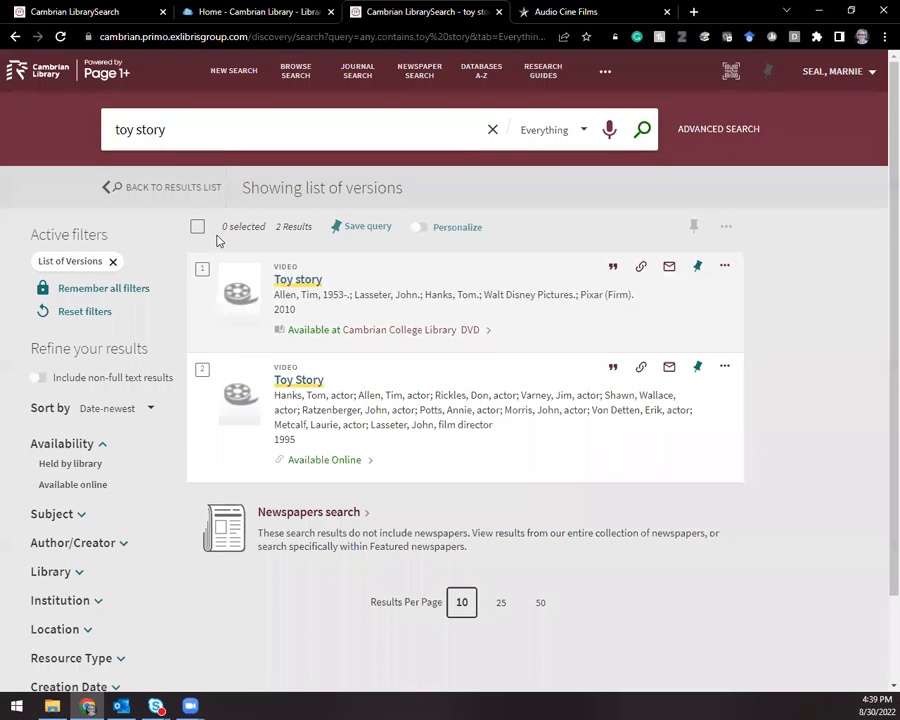
- Go back from the Toy Story versions to the full 3,910-item results list
left_click(173, 187)
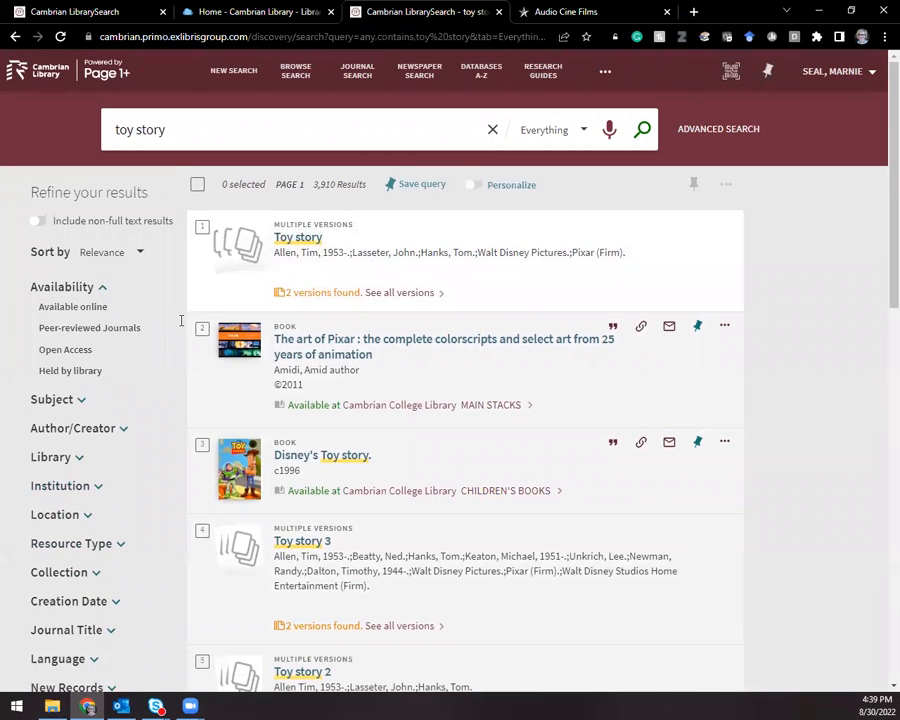
- Apply the Videos resource type filter, narrowing toy story to 27 results
scroll("down", 3)
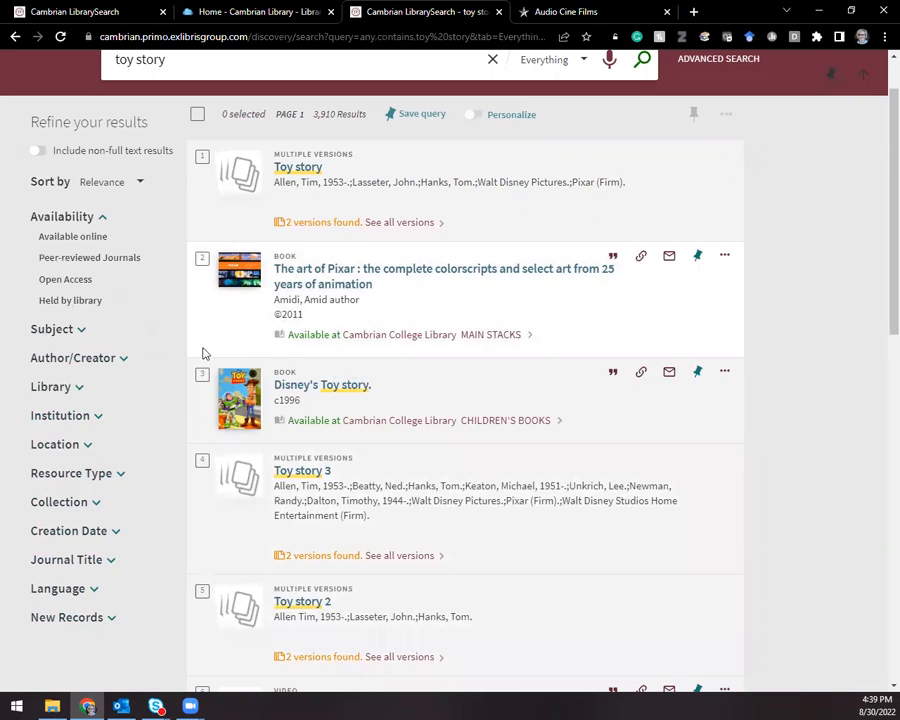
mouse_move(237, 608)
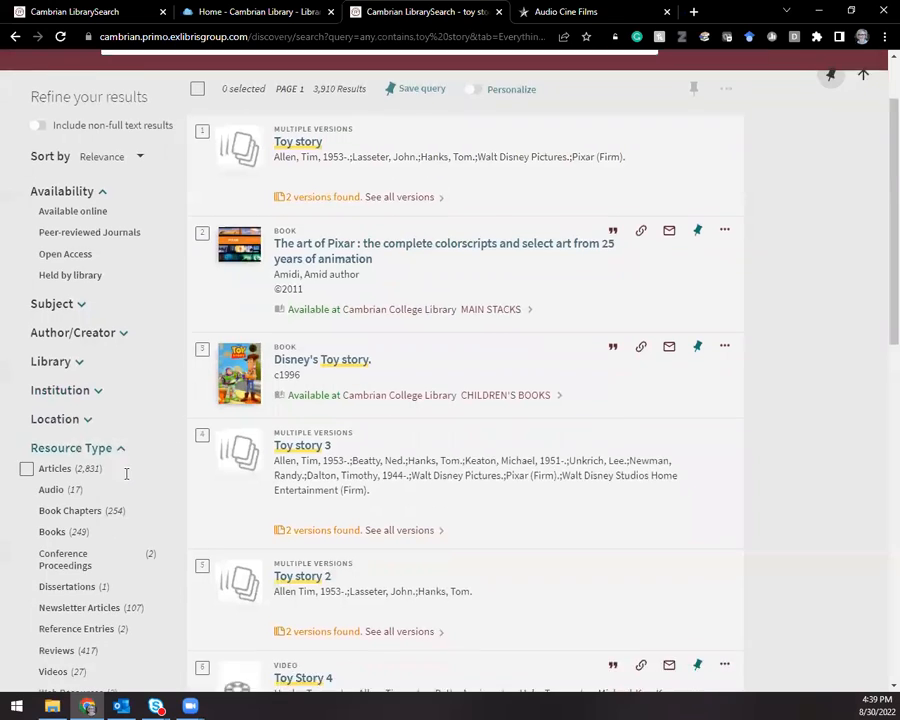
scroll("down", 3)
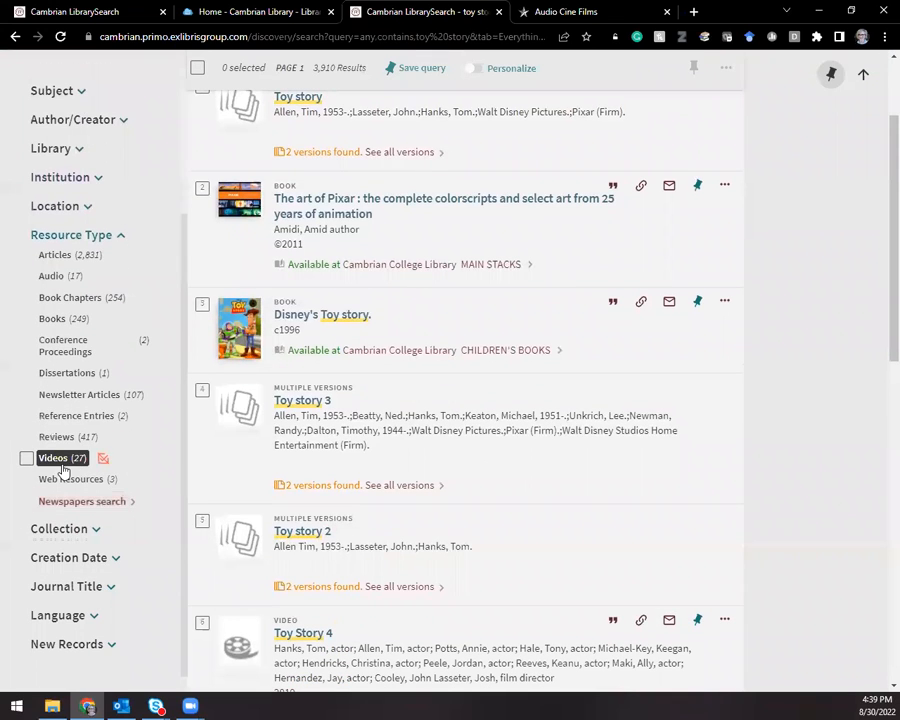
left_click(33, 457)
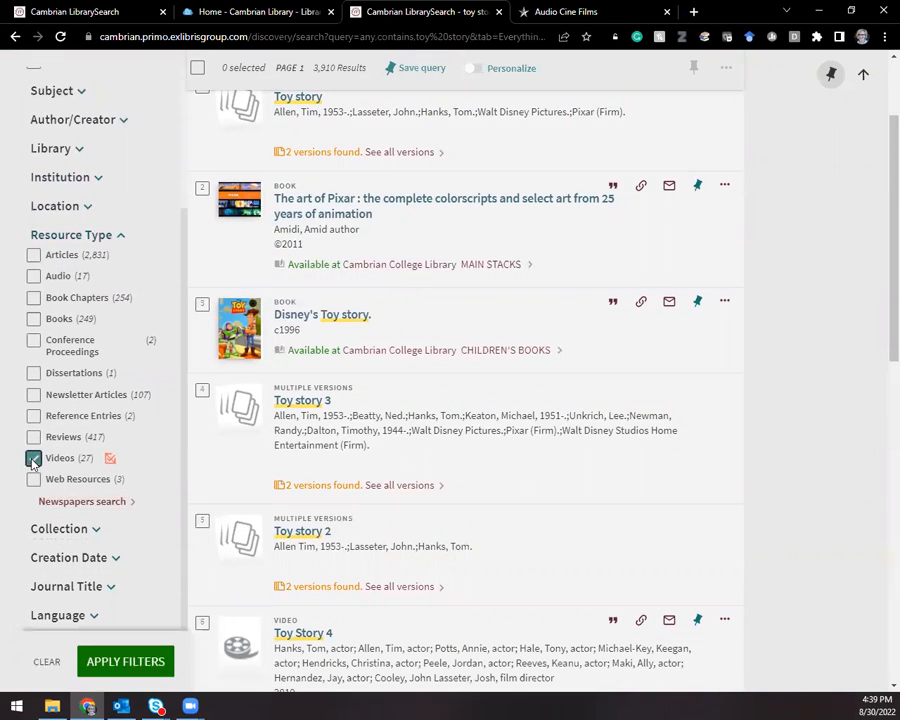
left_click(33, 457)
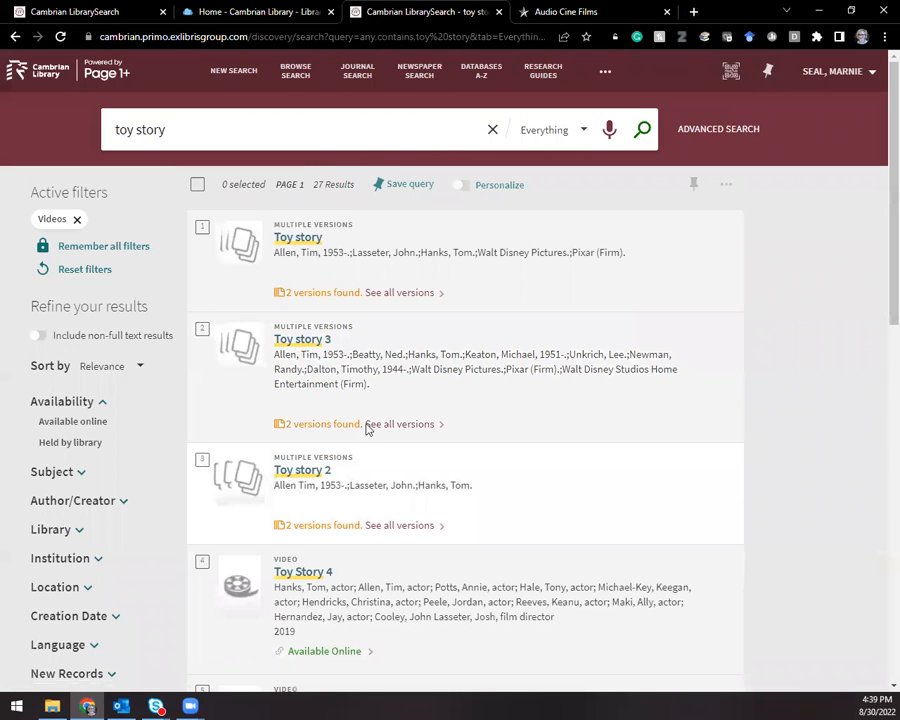
- Scroll the 27 video results to view Toy Story 3's DVD and online versions
scroll("down", 3)
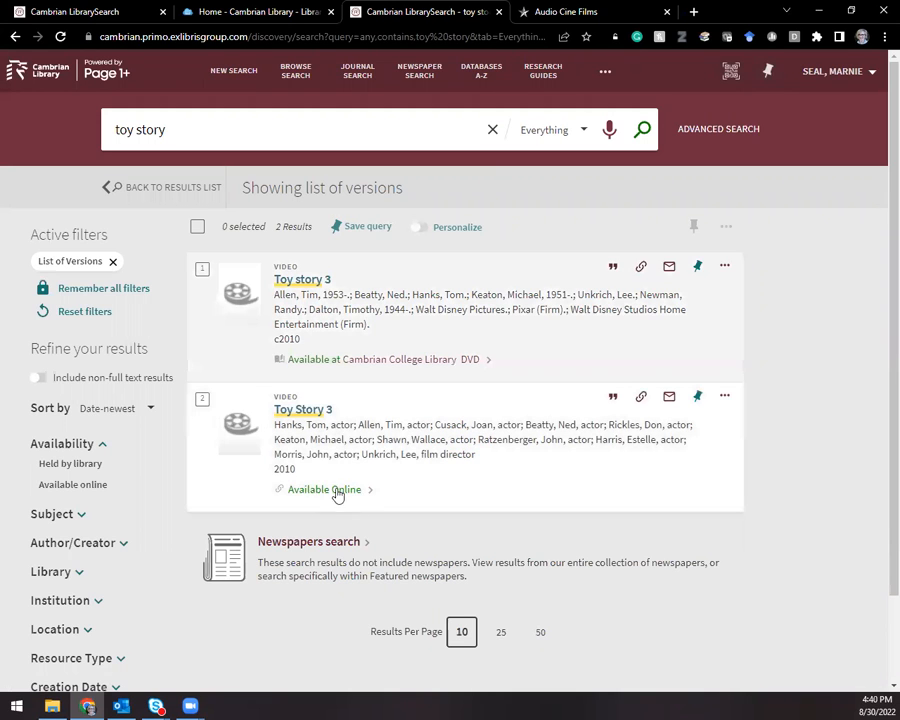
scroll("down", 3)
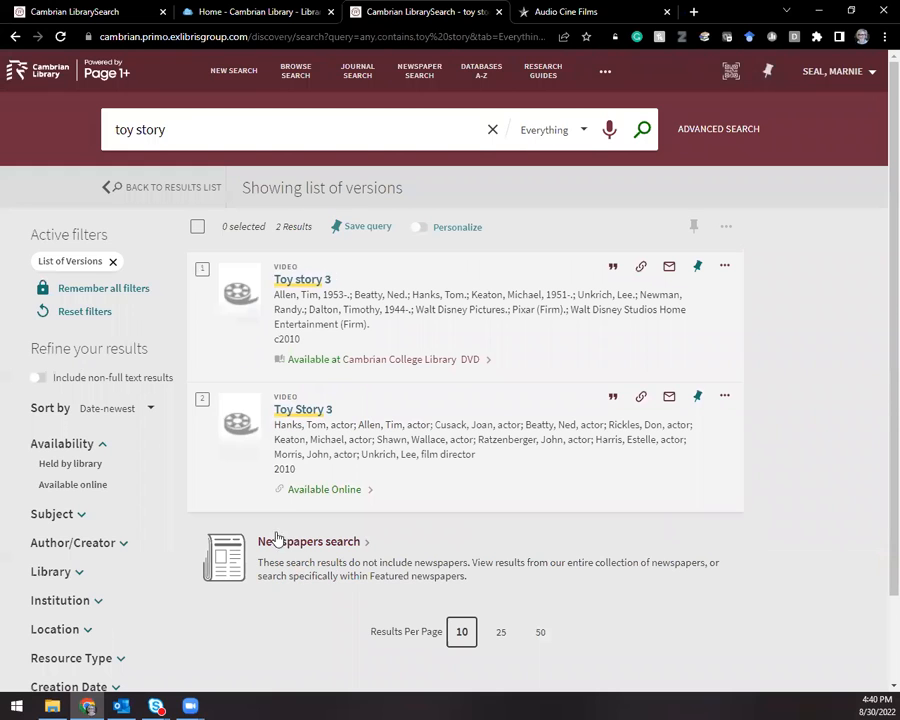
scroll("down", 3)
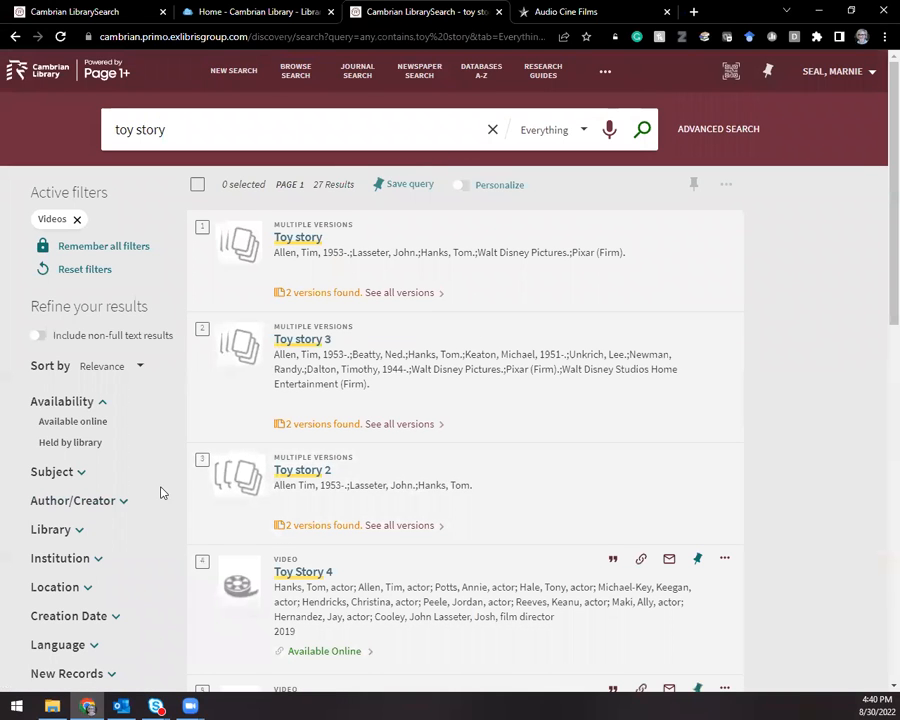
mouse_move(175, 530)
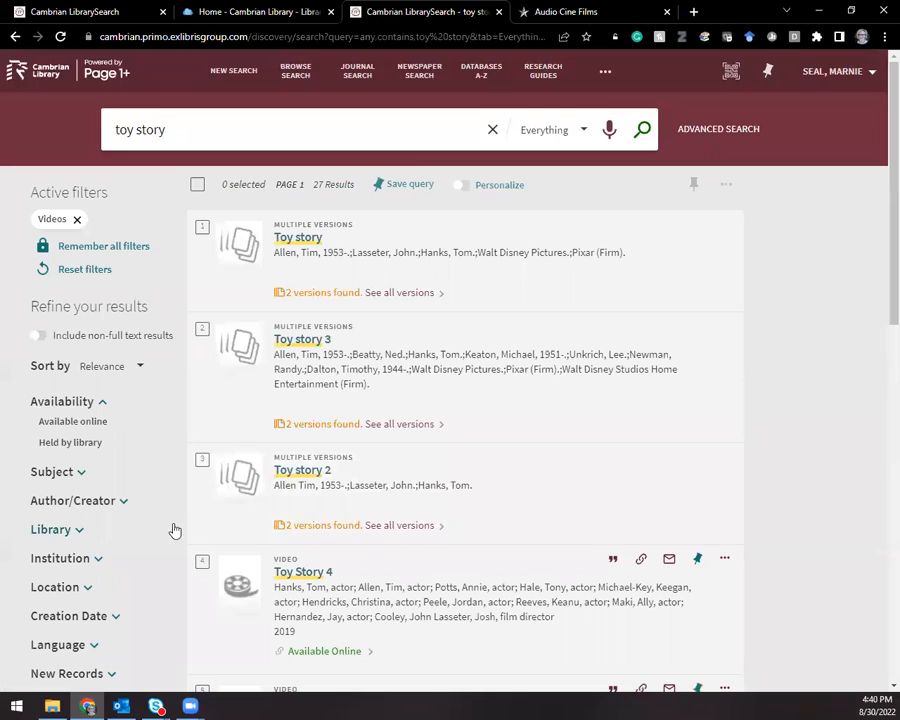
mouse_move(818, 530)
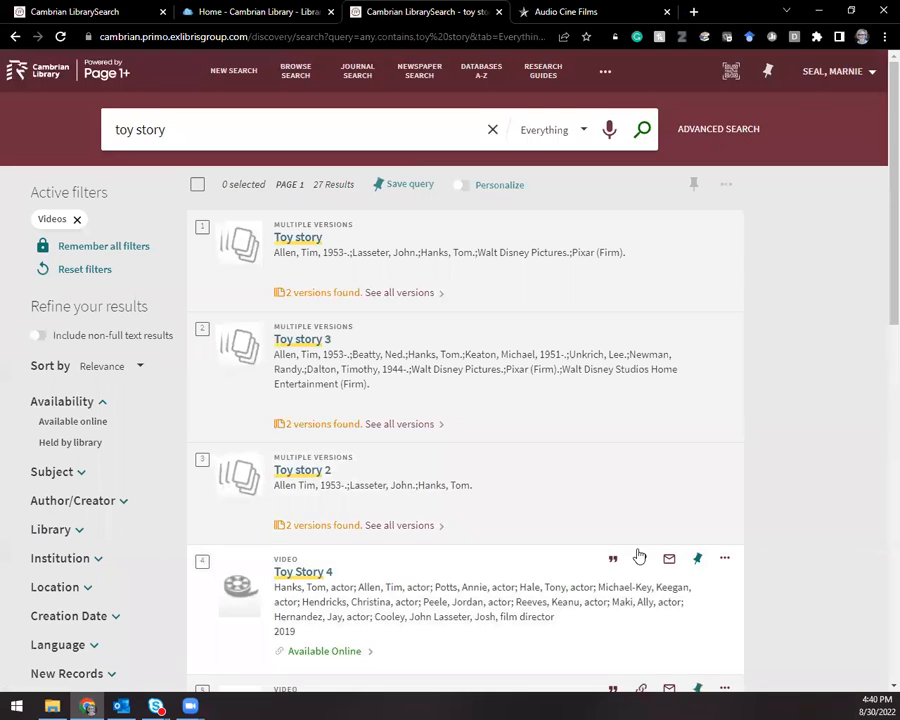
mouse_move(748, 533)
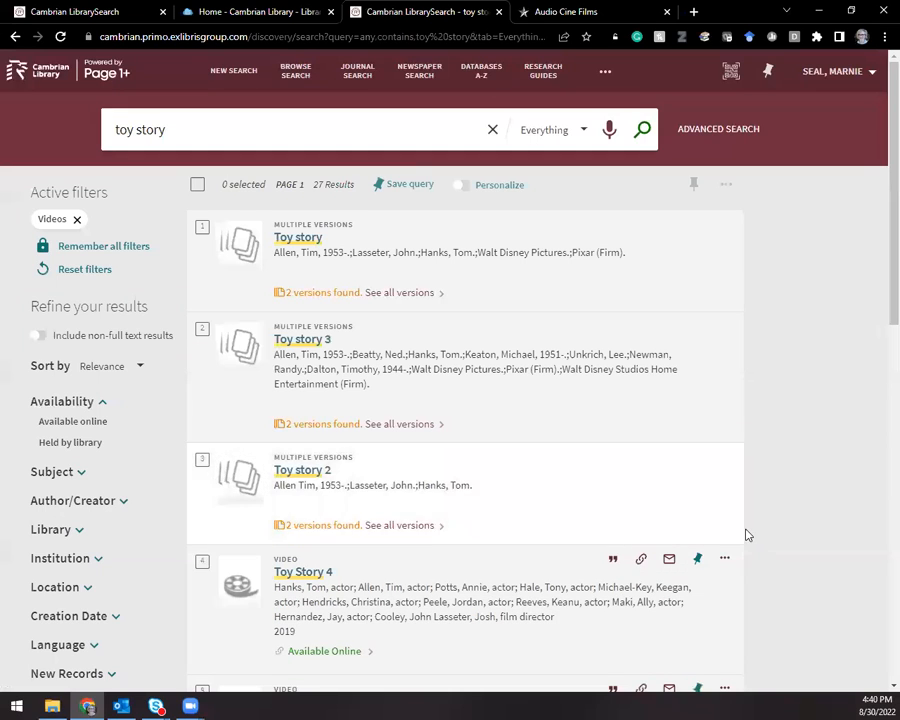
mouse_move(838, 470)
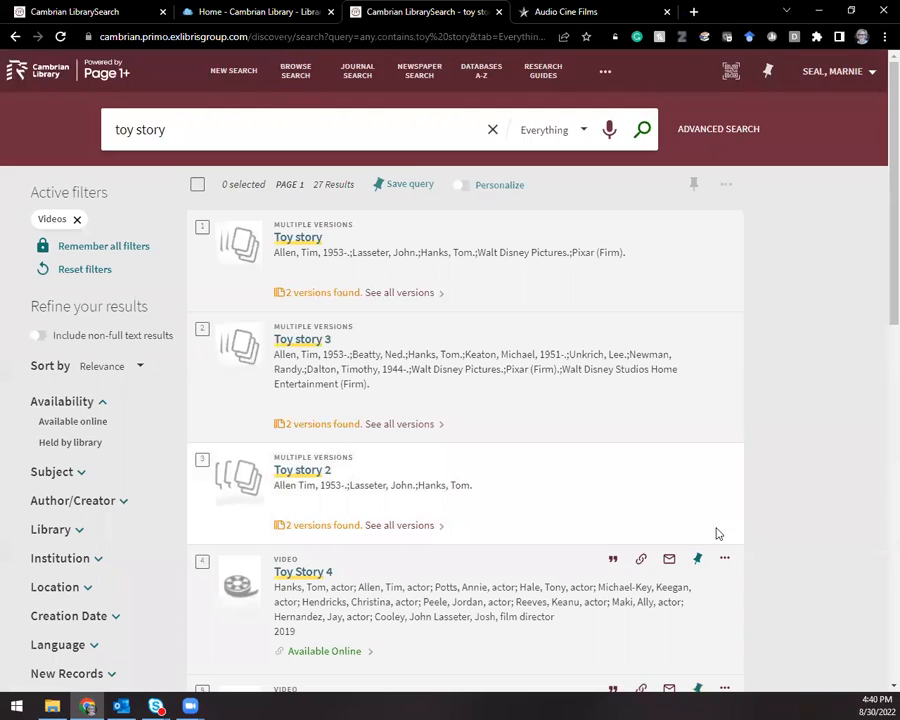
mouse_move(735, 547)
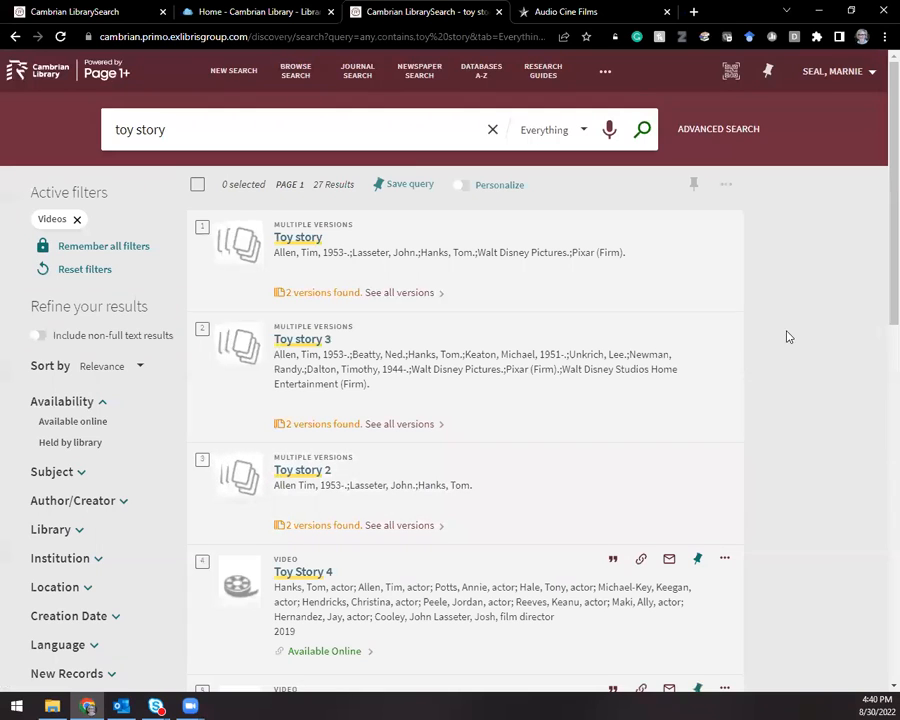
mouse_move(481, 71)
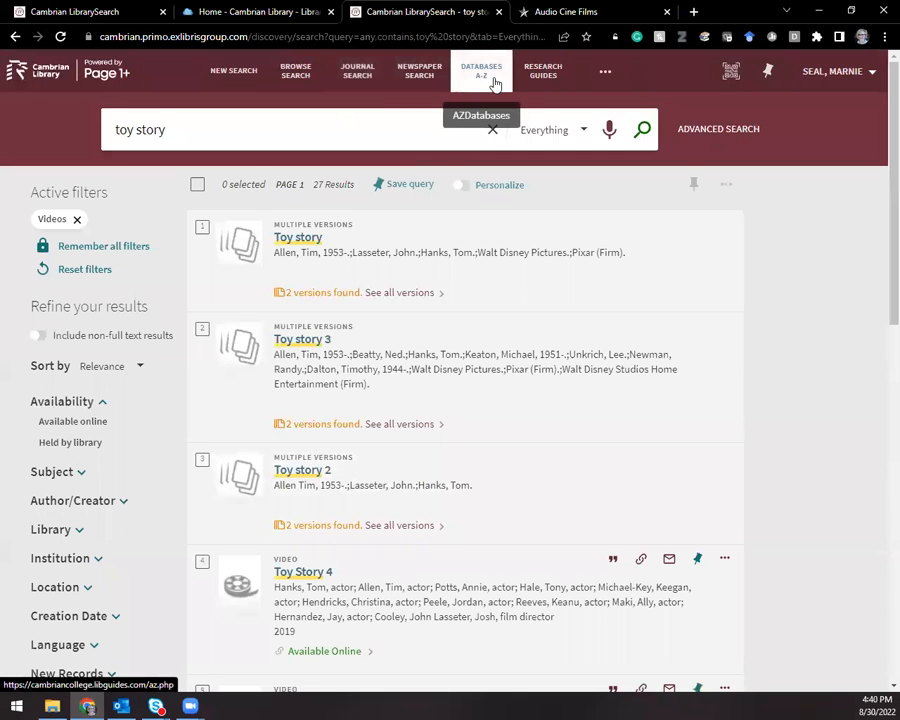
- Open Databases A-Z and filter to letter C, showing CBC Curio and CINAHL
left_click(481, 71)
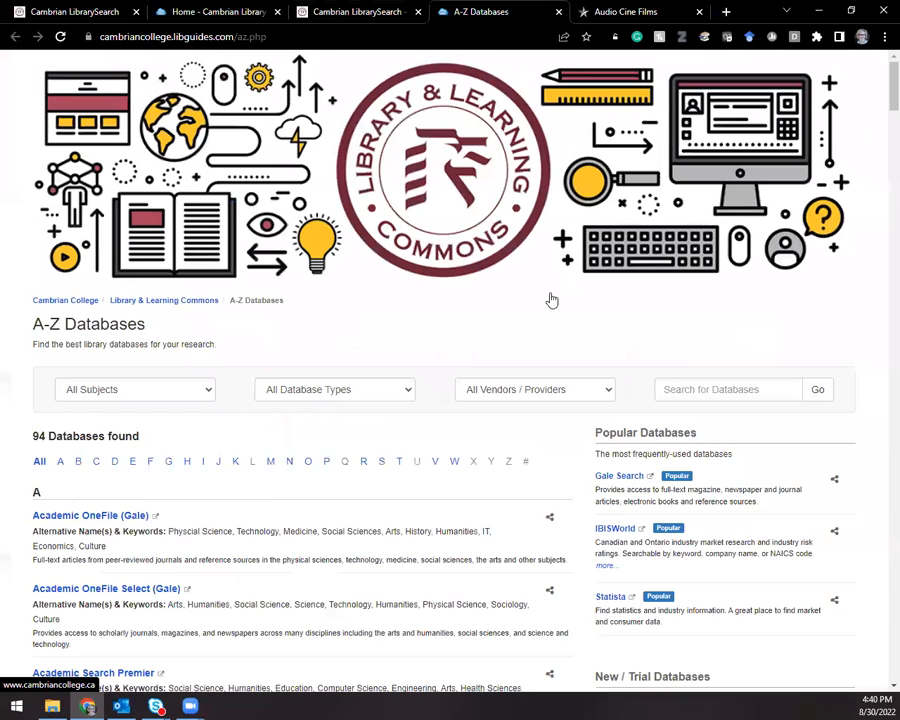
scroll("down", 3)
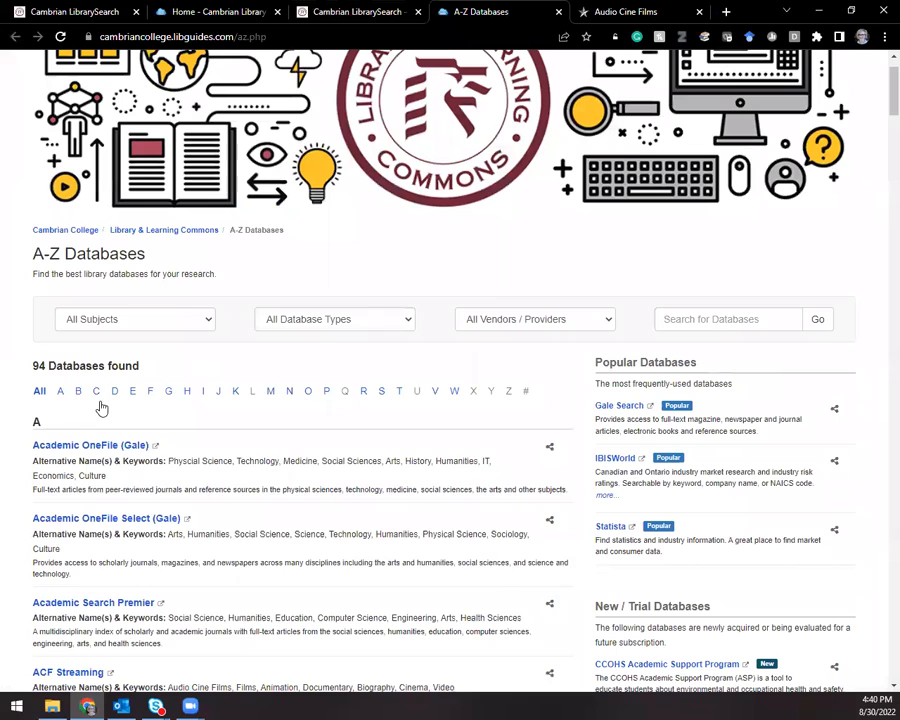
left_click(95, 391)
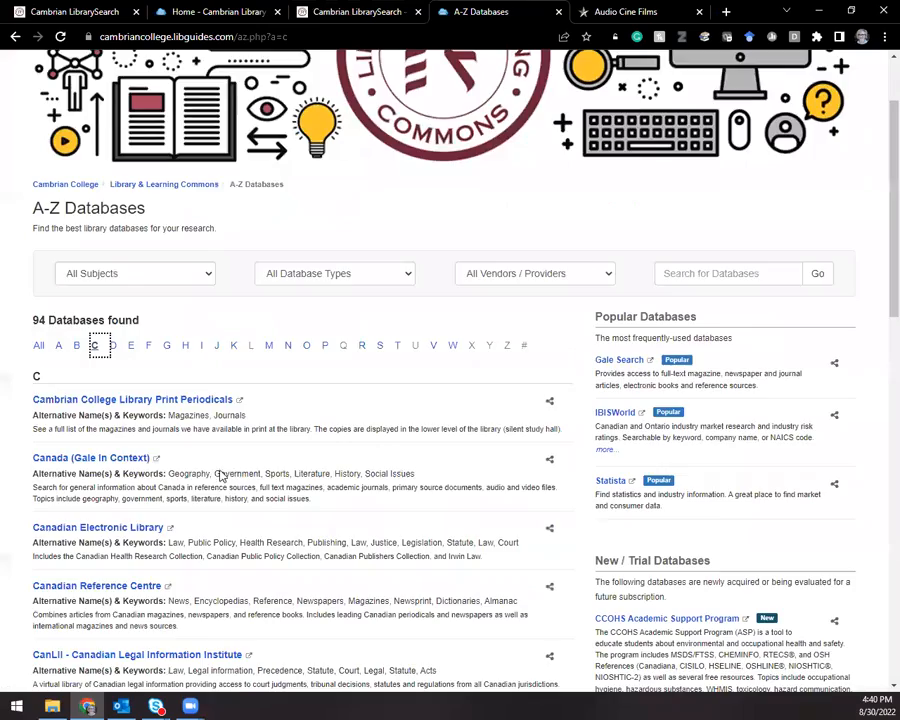
scroll("down", 3)
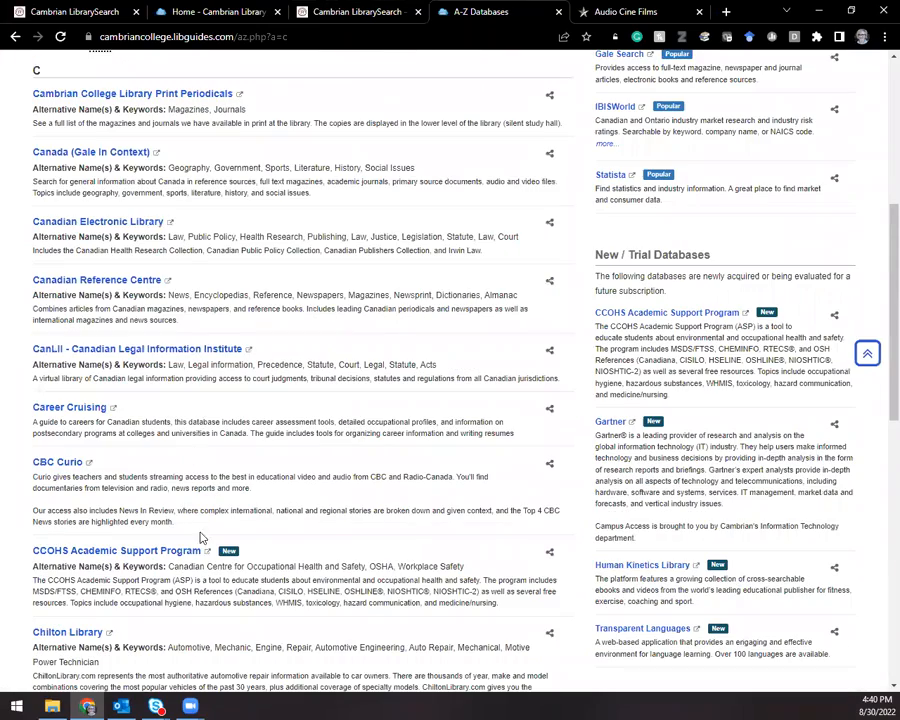
scroll("down", 3)
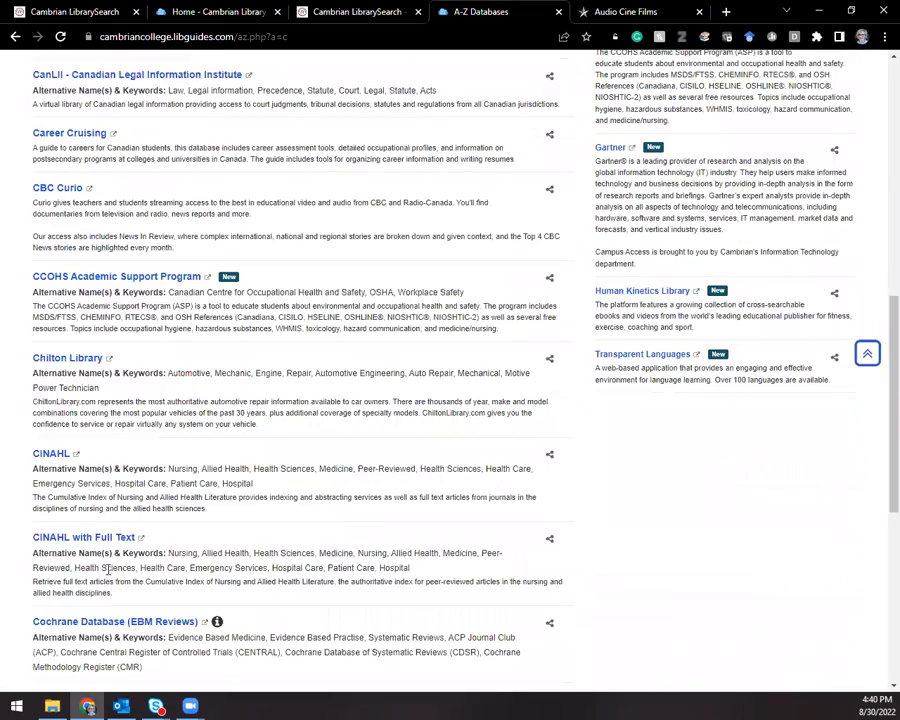
scroll("down", 3)
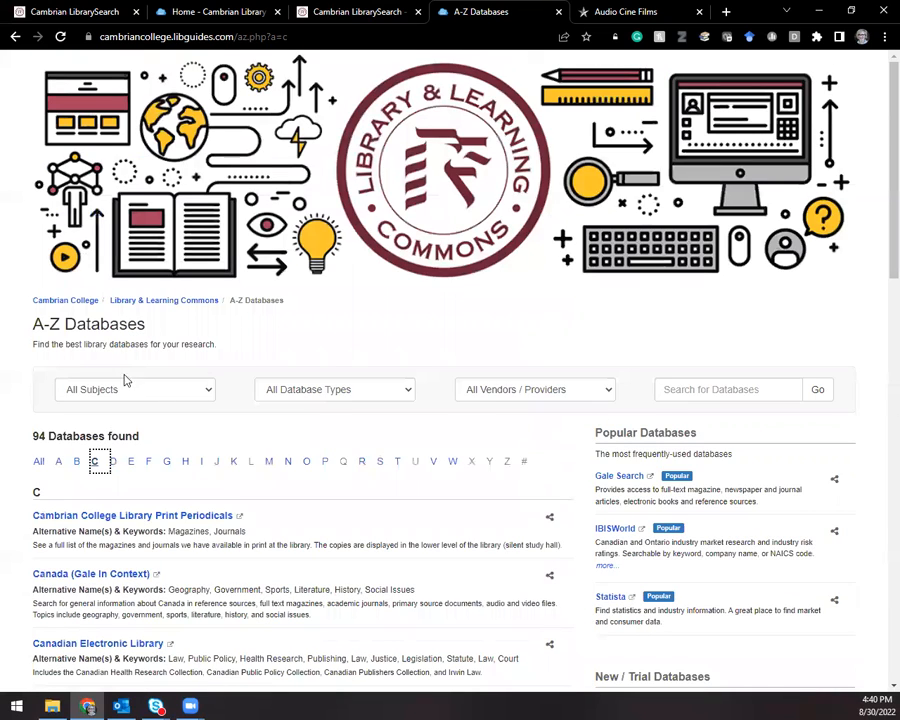
mouse_move(360, 398)
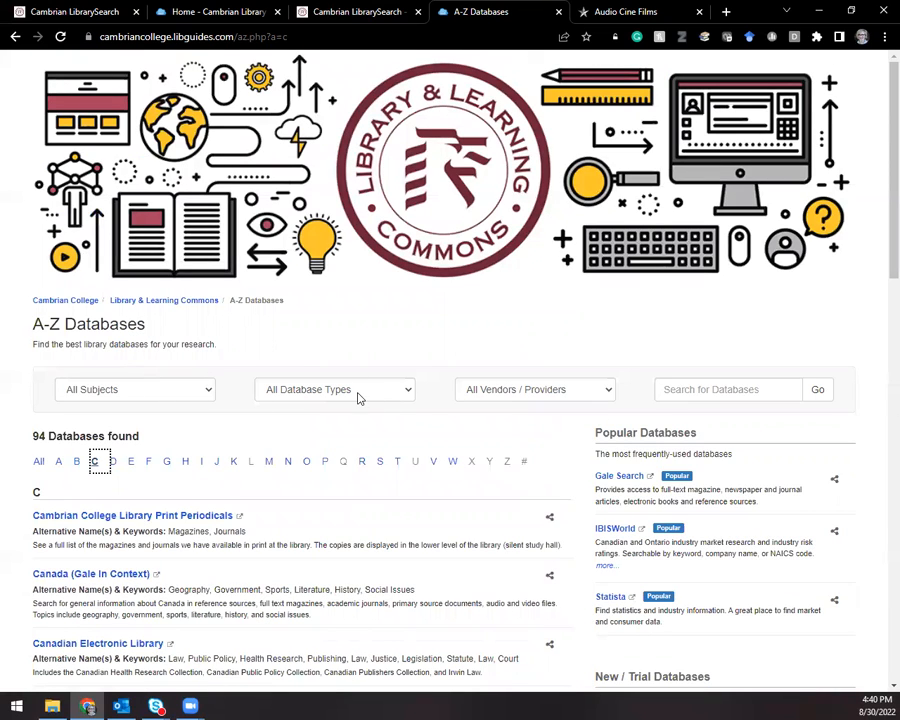
- Reset to All letters and filter to Video & Streaming, listing 8 databases like Kanopy
left_click(335, 389)
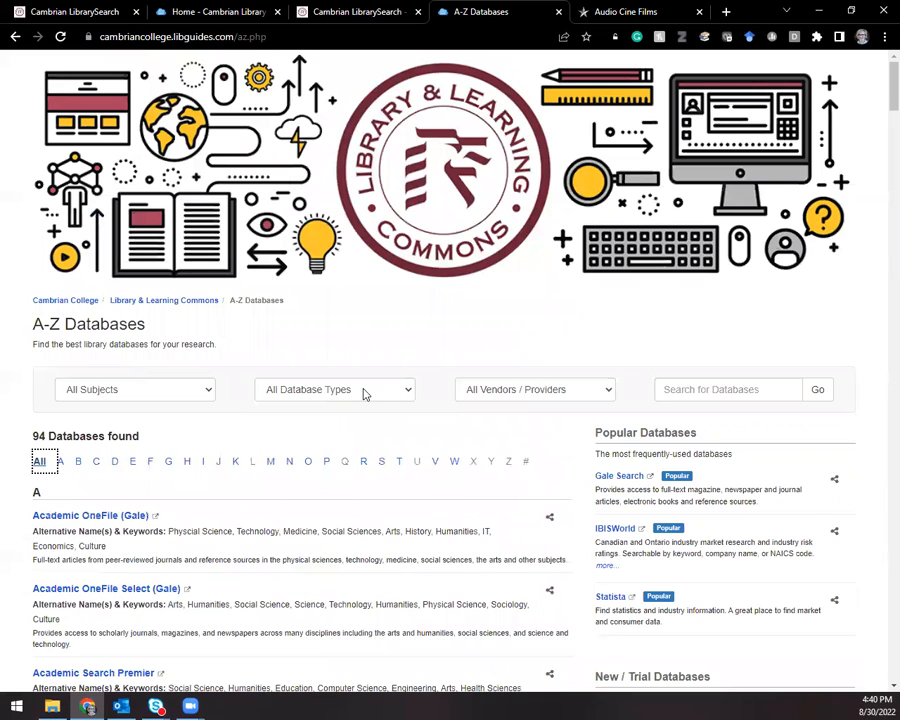
left_click(334, 389)
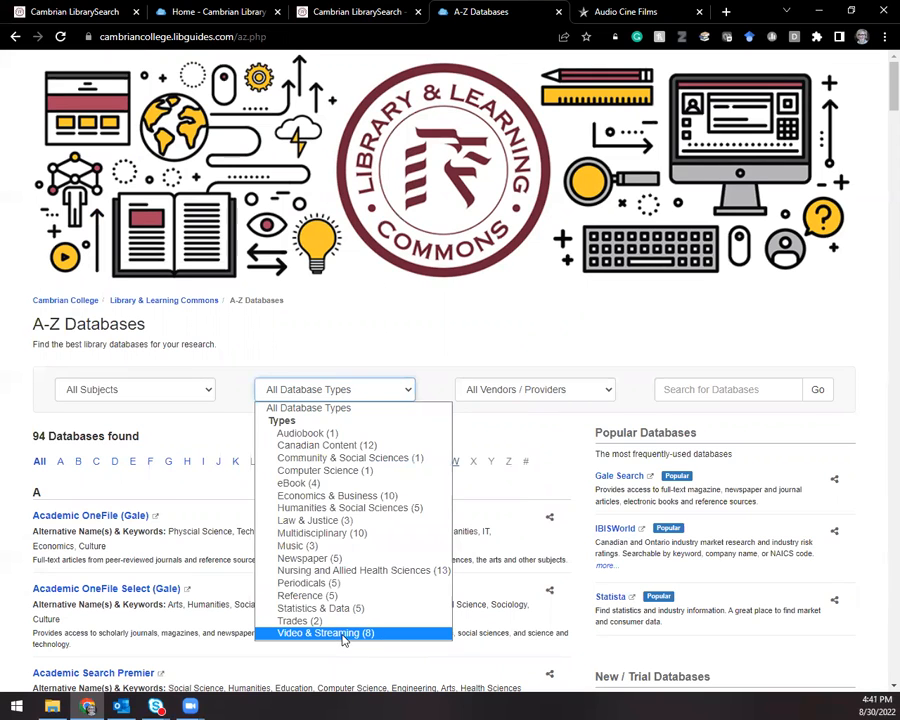
left_click(324, 632)
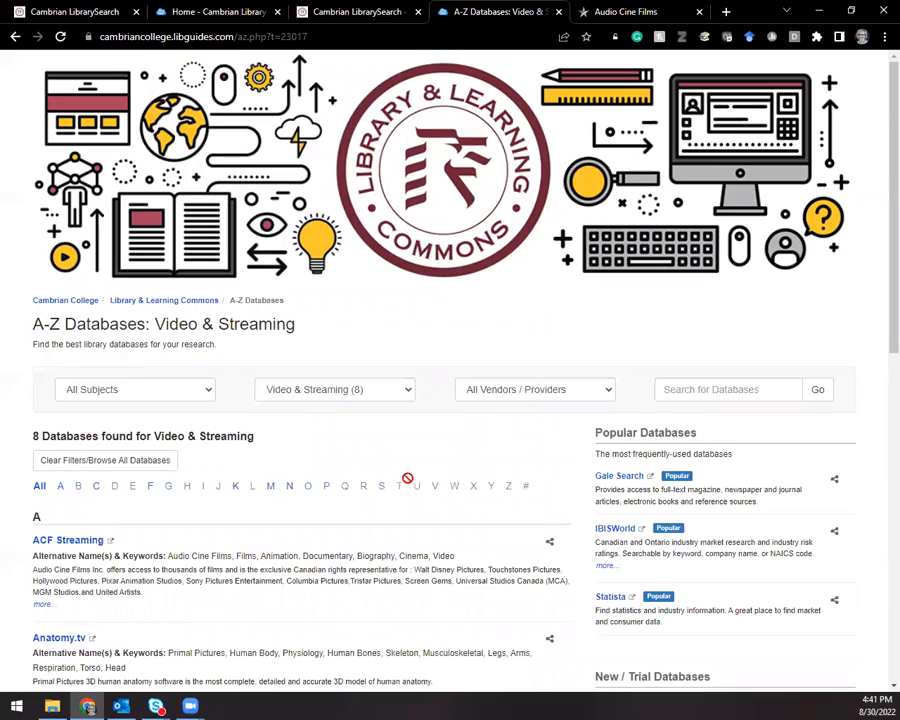
scroll("down", 3)
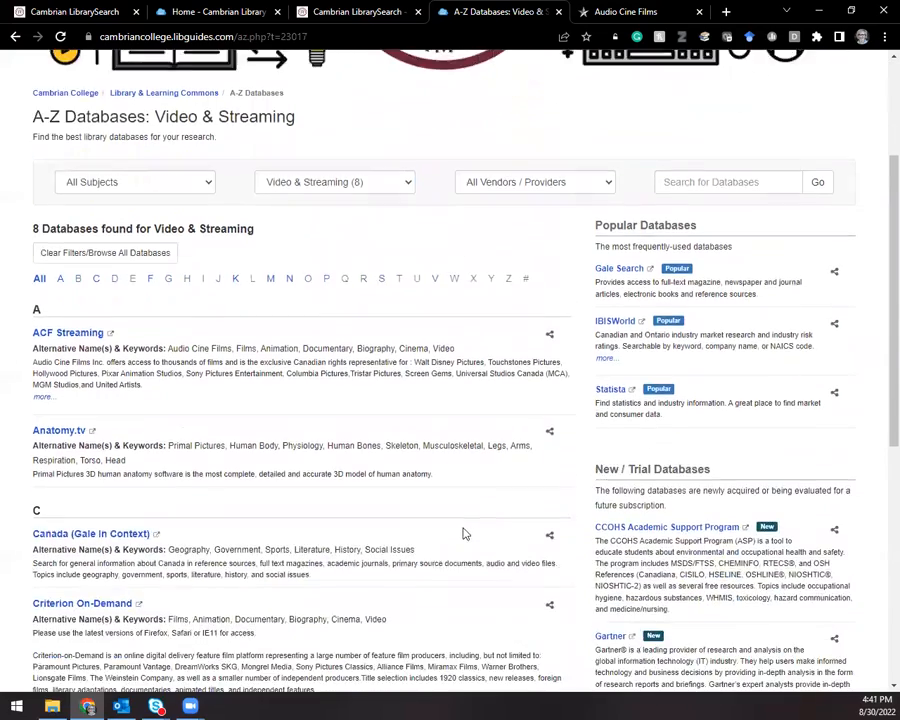
scroll("down", 3)
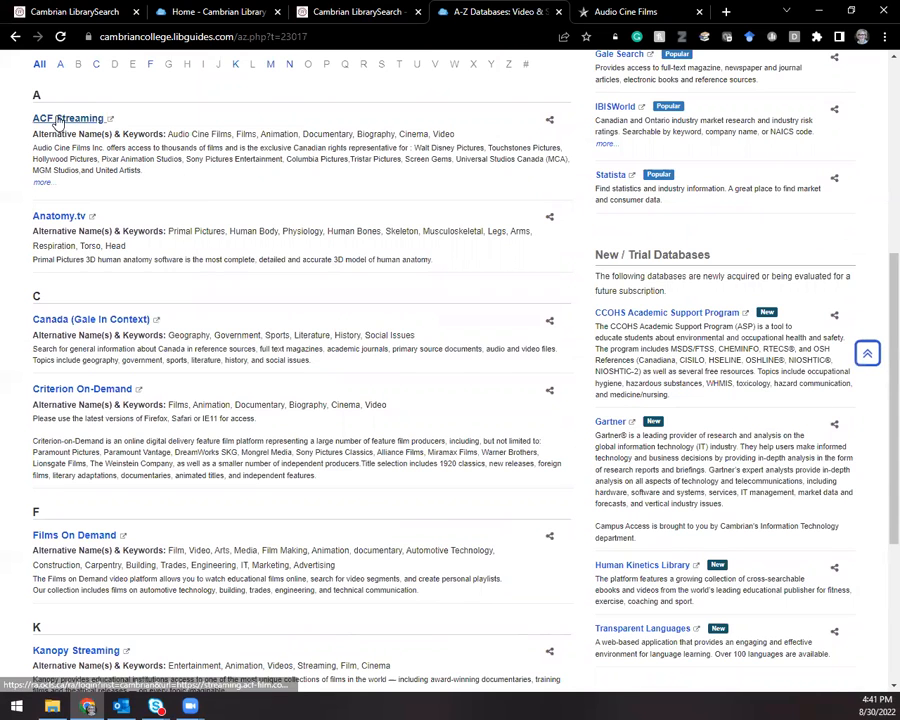
scroll("down", 3)
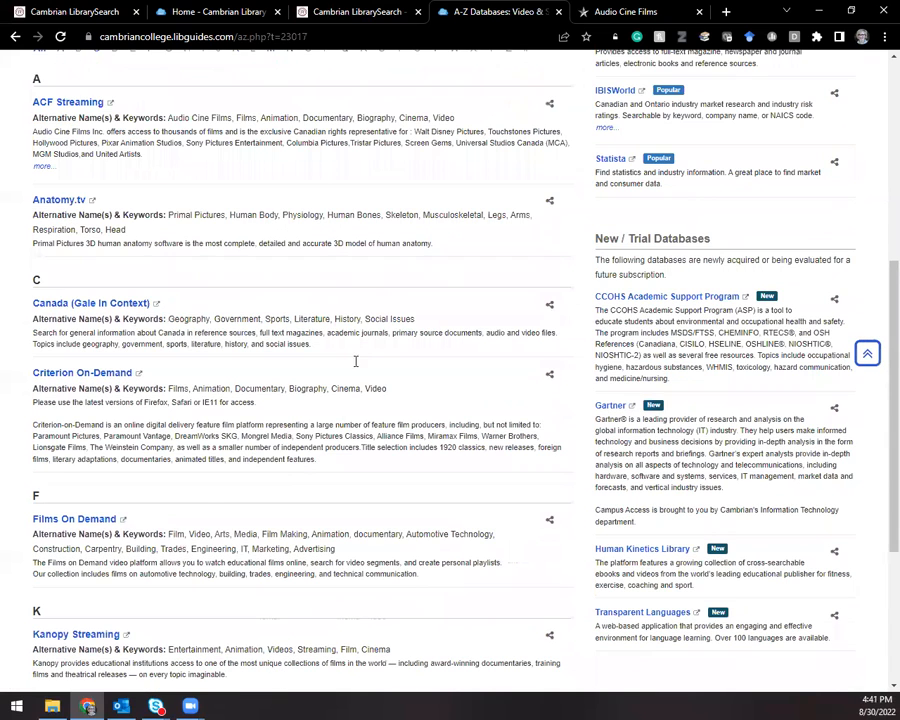
scroll("down", 3)
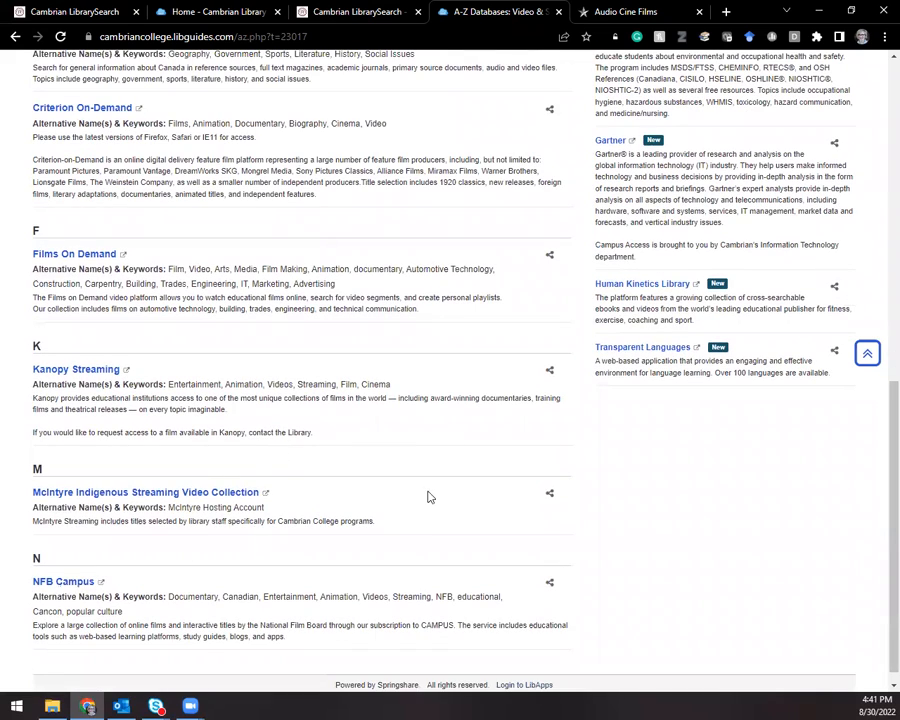
mouse_move(423, 467)
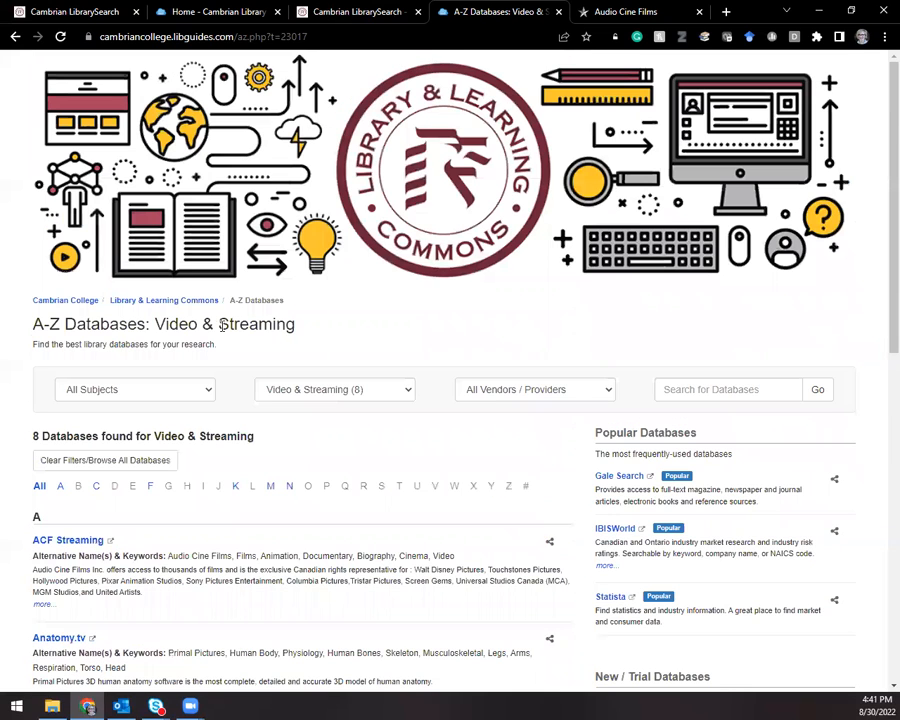
- Return to the Home - Cambrian Library tab, close the Ask Us popup, and scroll to hours
left_click(217, 11)
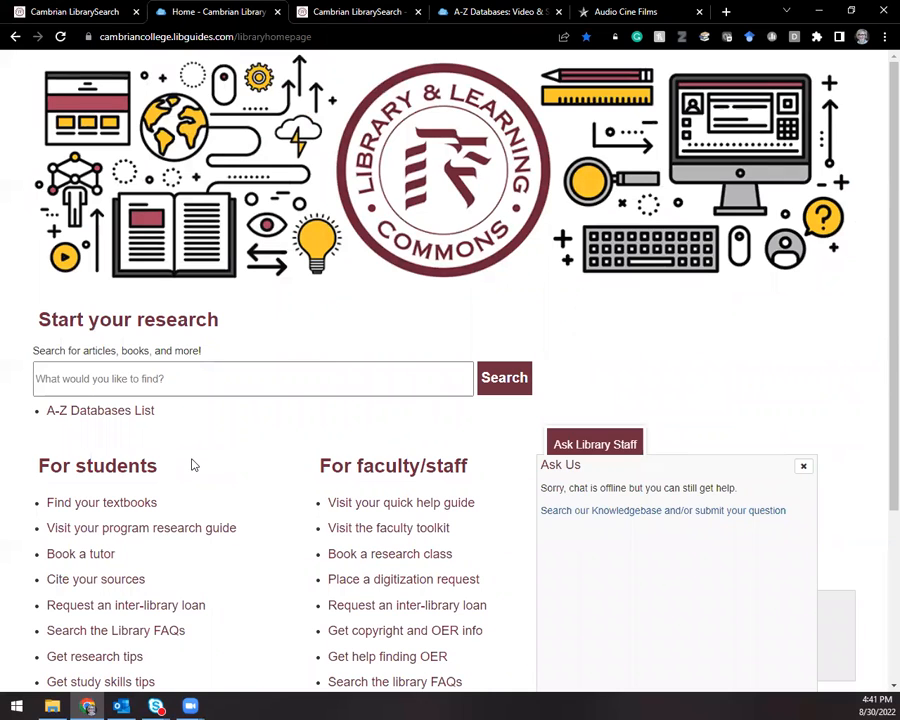
mouse_move(803, 466)
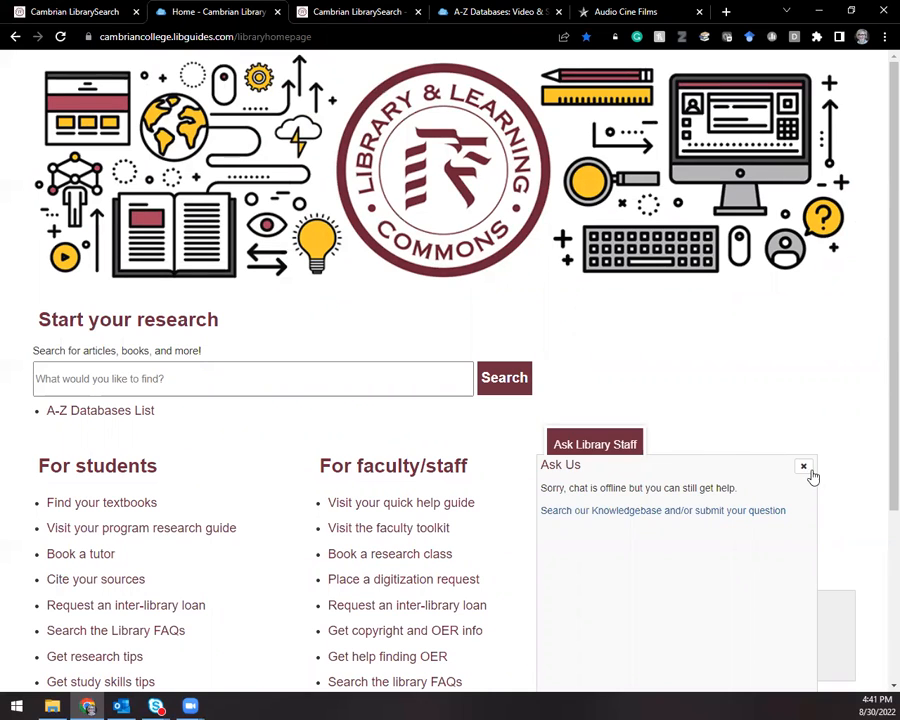
left_click(803, 466)
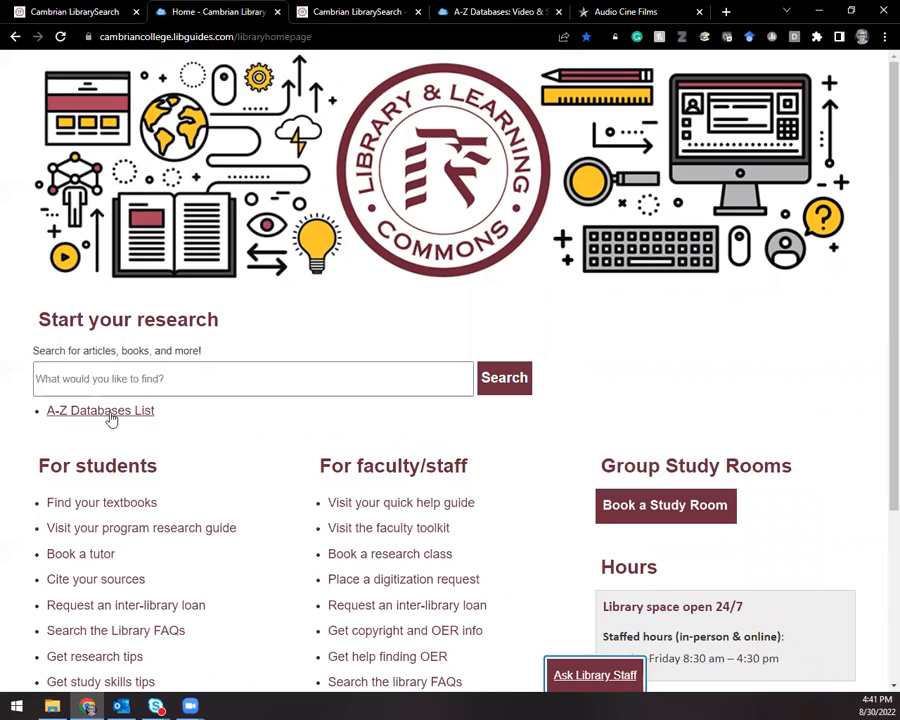
mouse_move(145, 417)
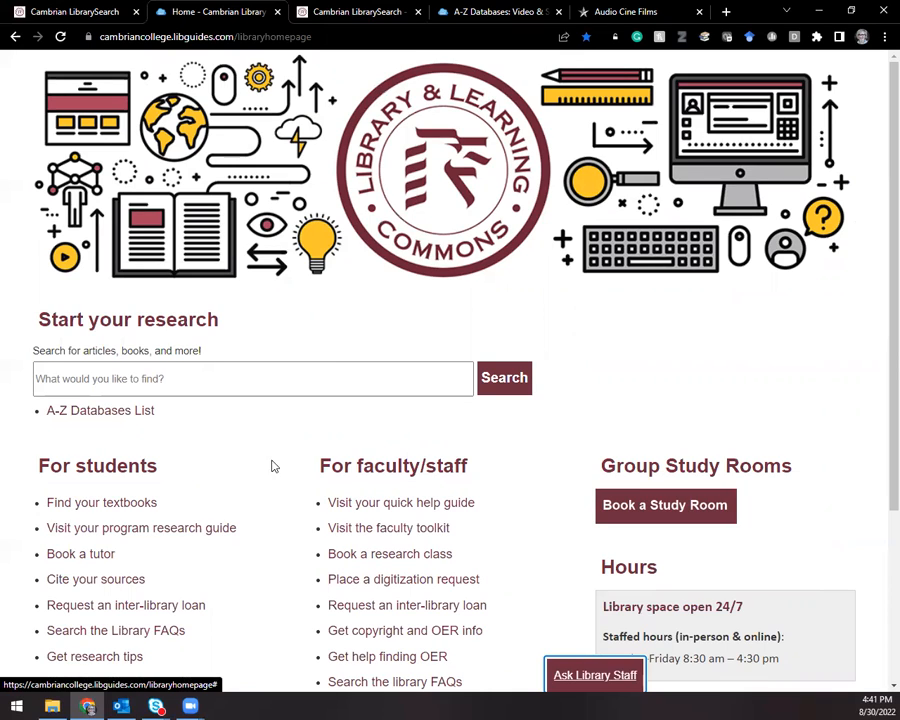
mouse_move(463, 541)
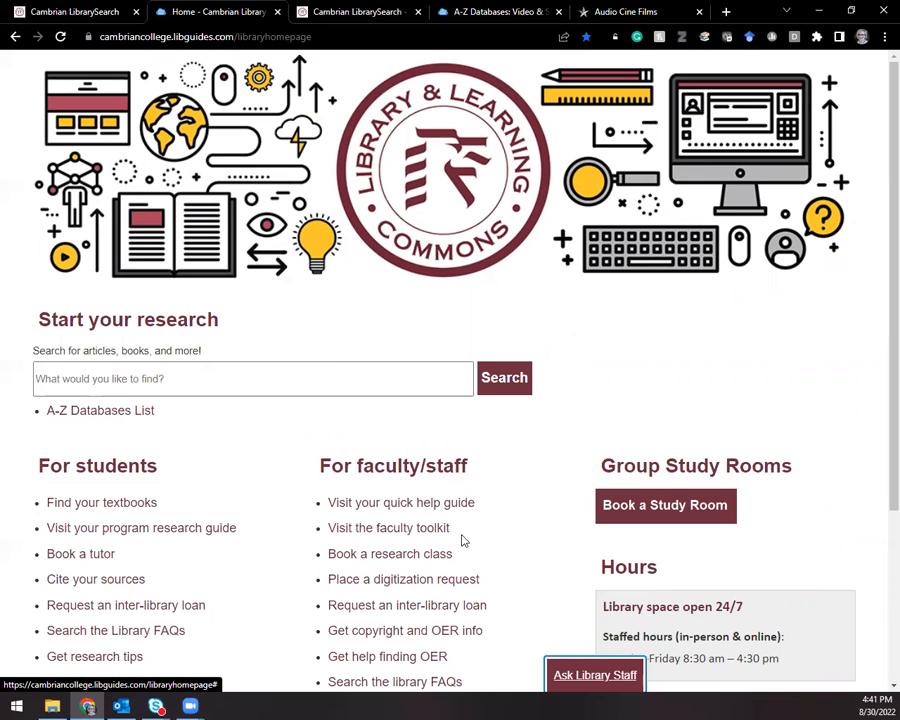
mouse_move(258, 464)
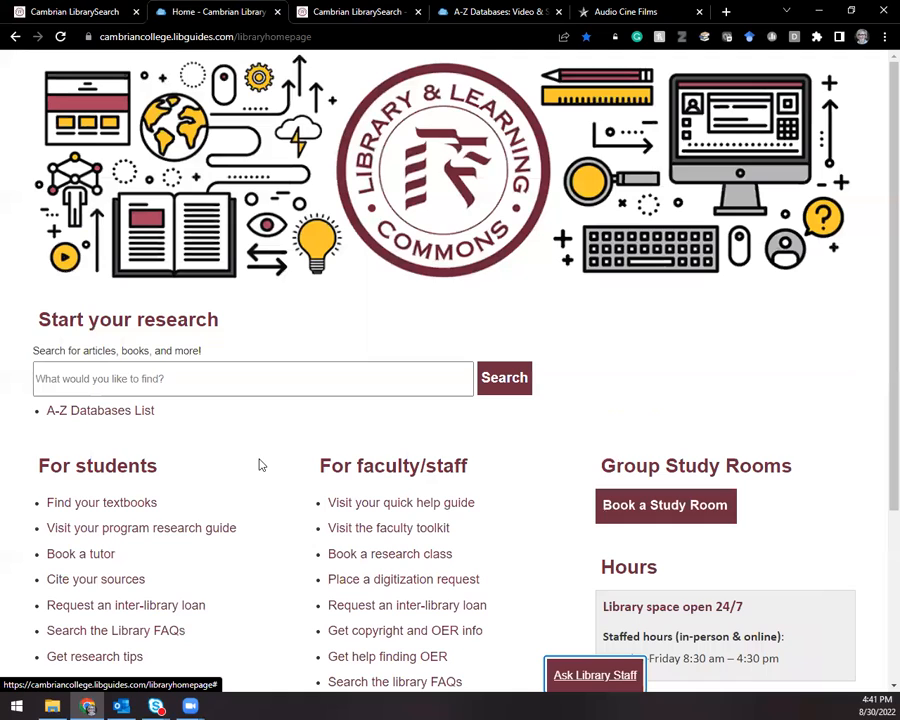
mouse_move(303, 498)
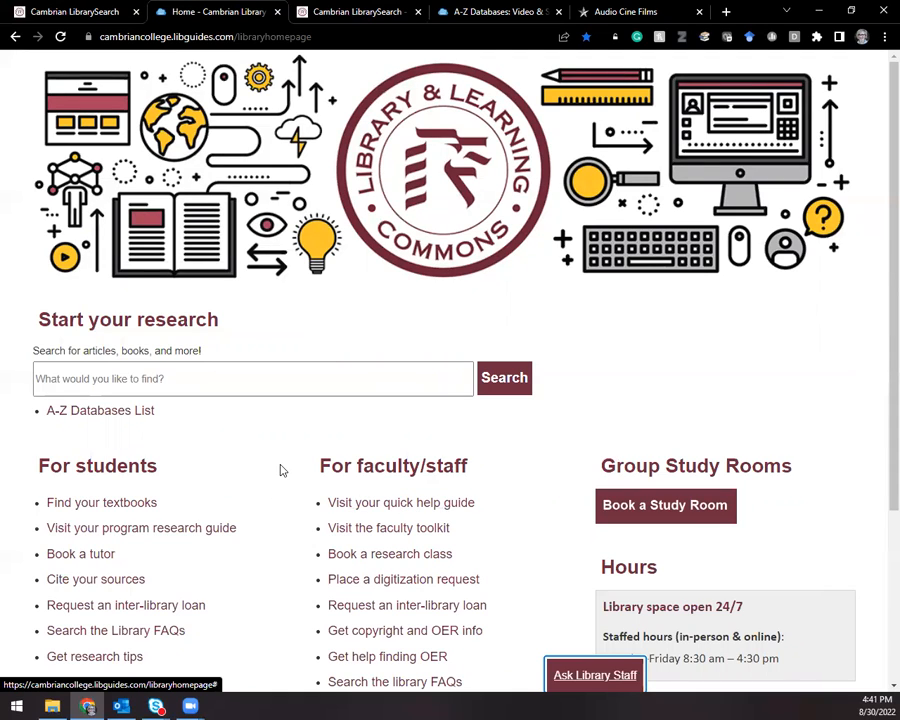
mouse_move(363, 404)
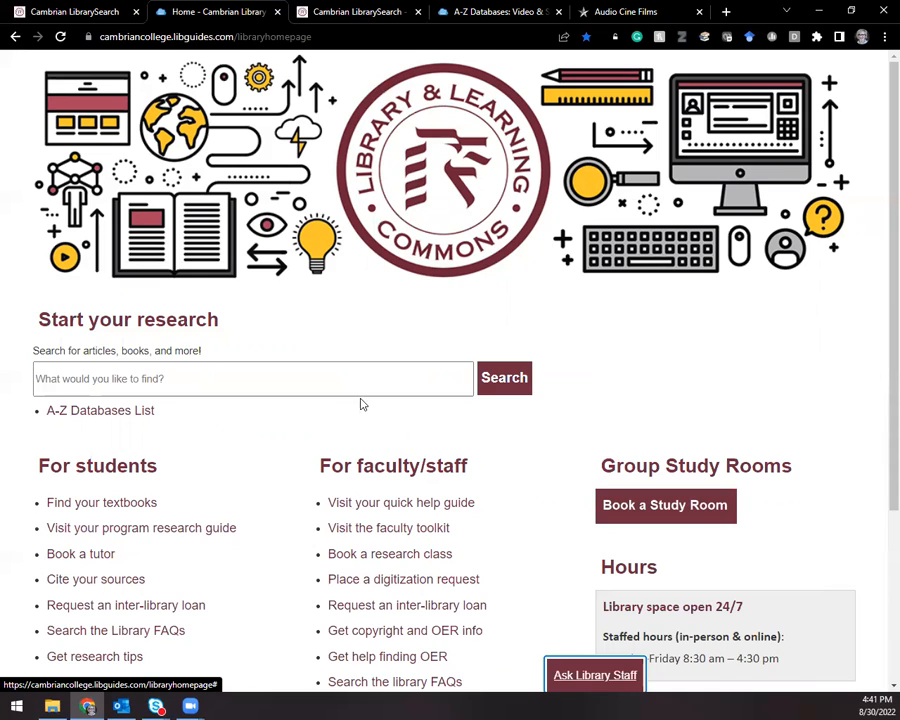
mouse_move(527, 485)
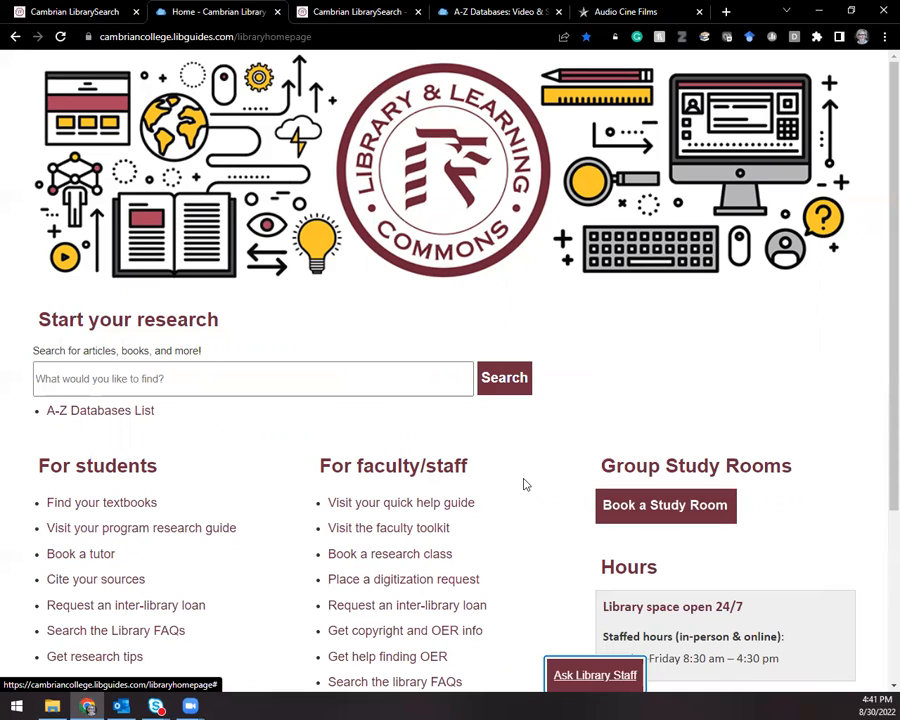
mouse_move(505, 598)
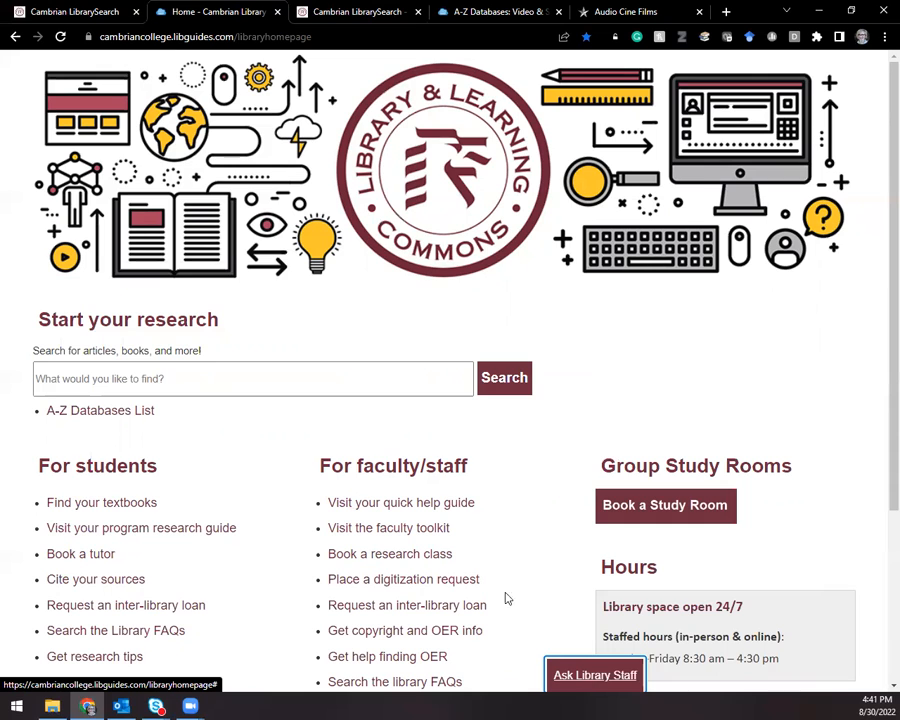
mouse_move(530, 438)
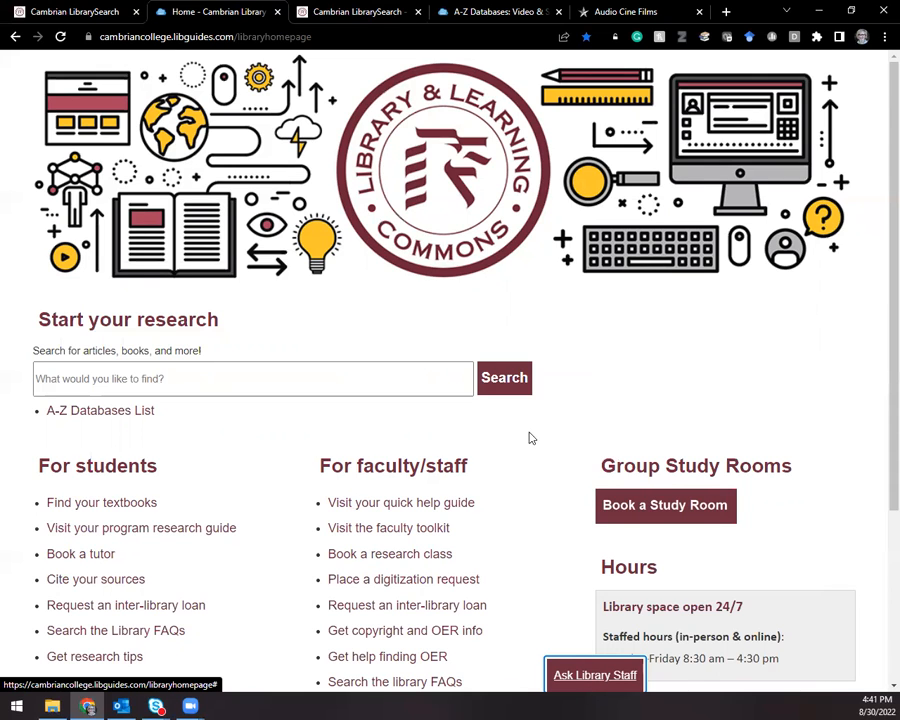
scroll("down", 3)
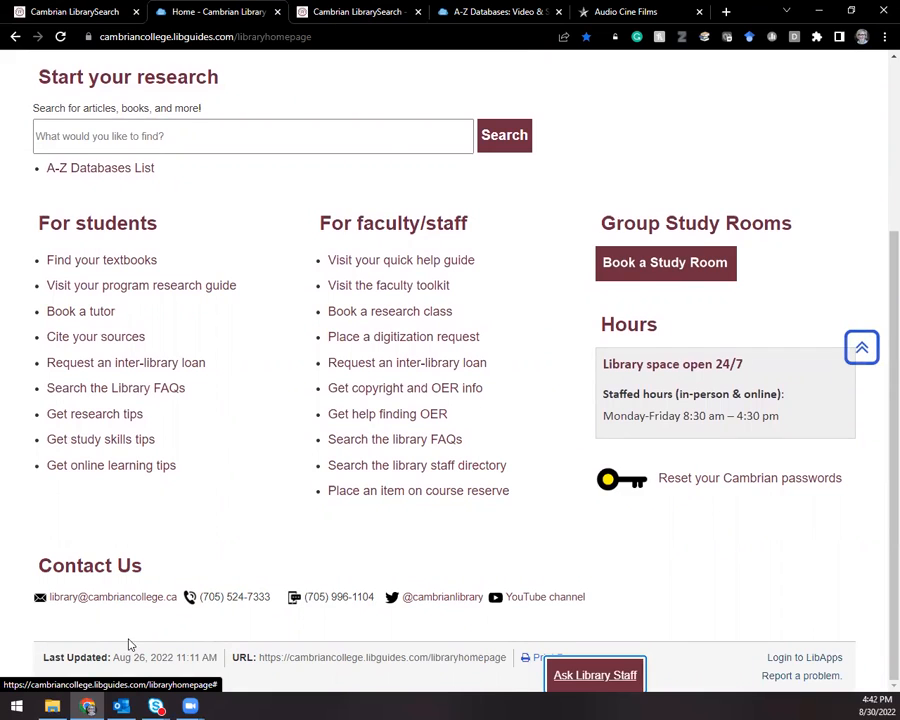
mouse_move(433, 527)
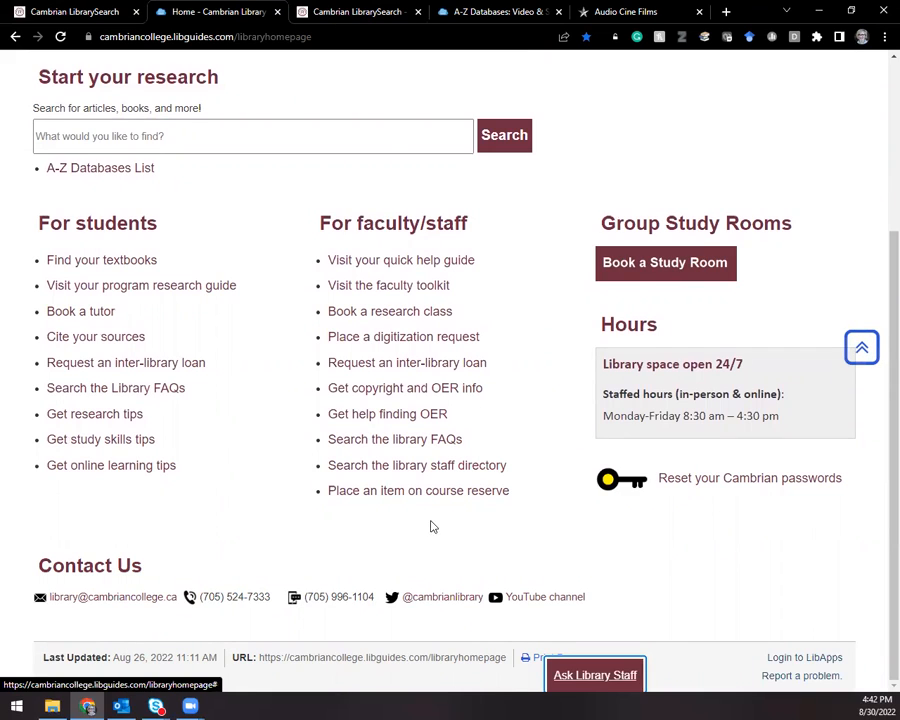
mouse_move(192, 590)
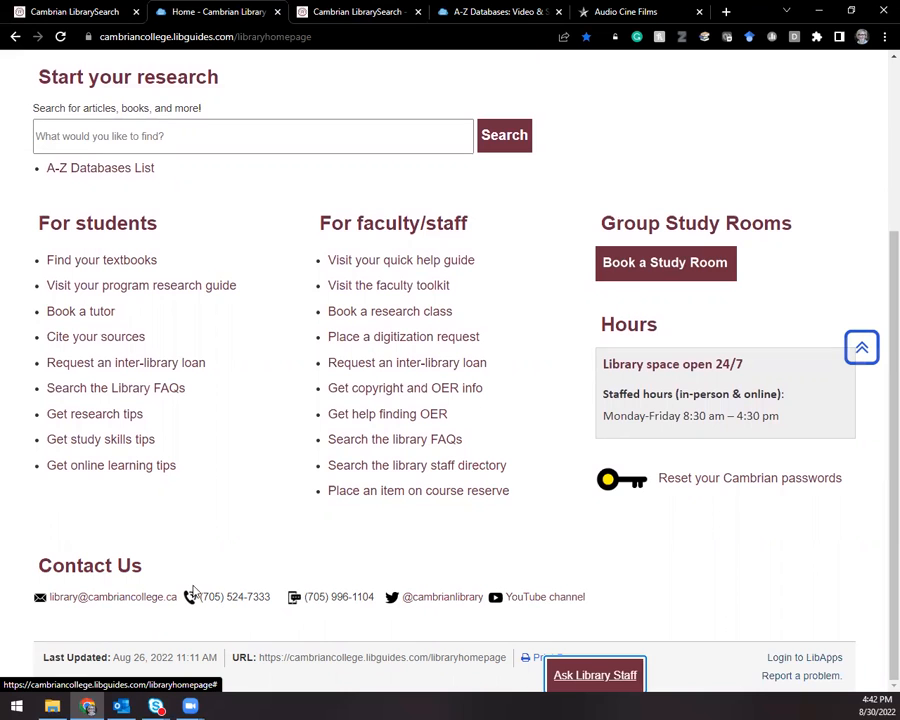
mouse_move(313, 631)
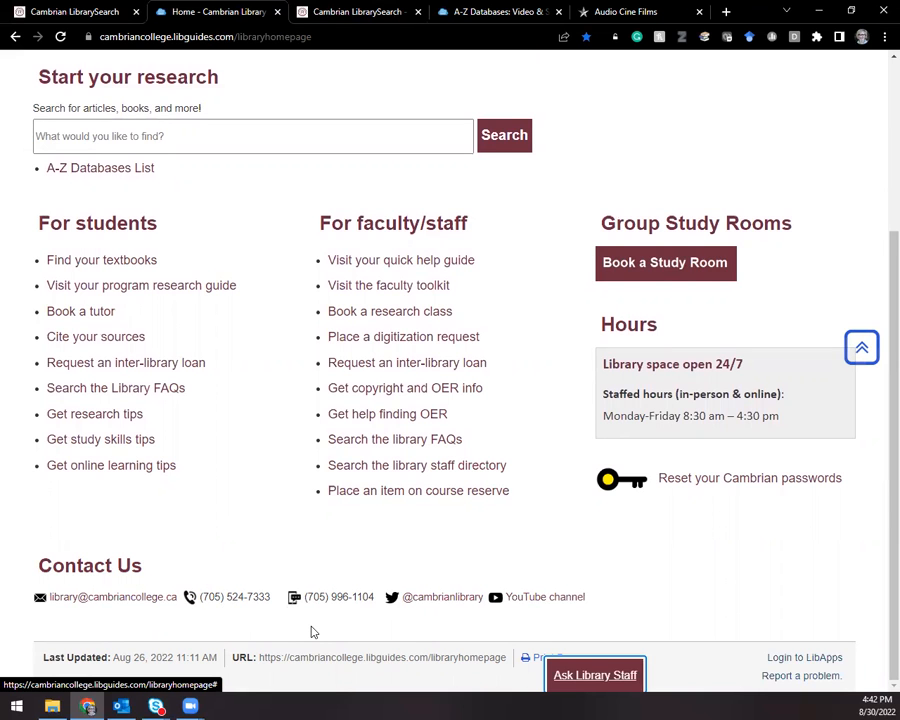